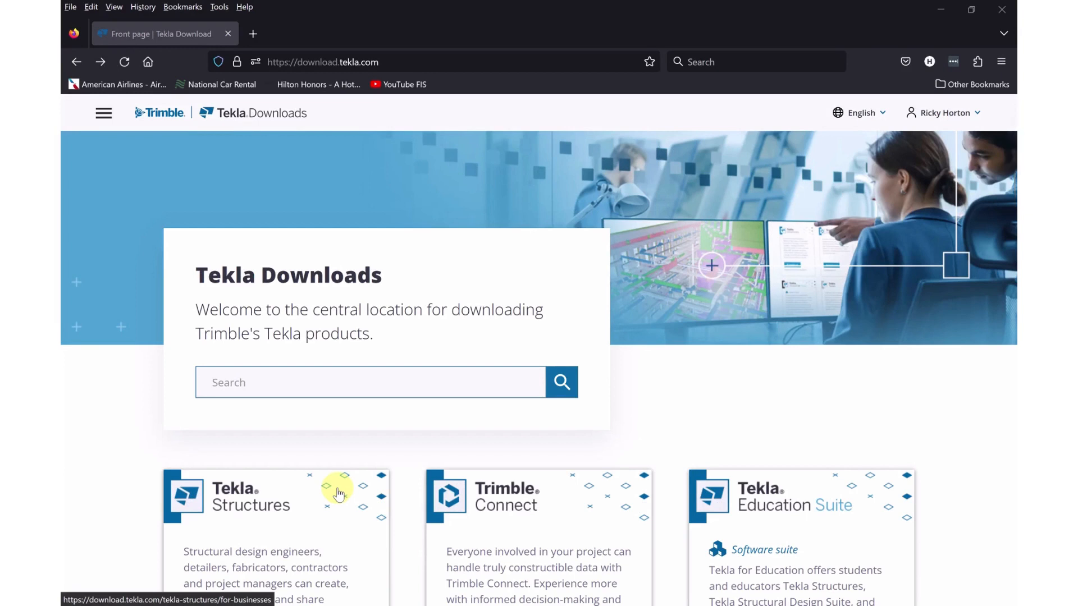
{"action": "mouse_move", "coordinate": [326, 465]}
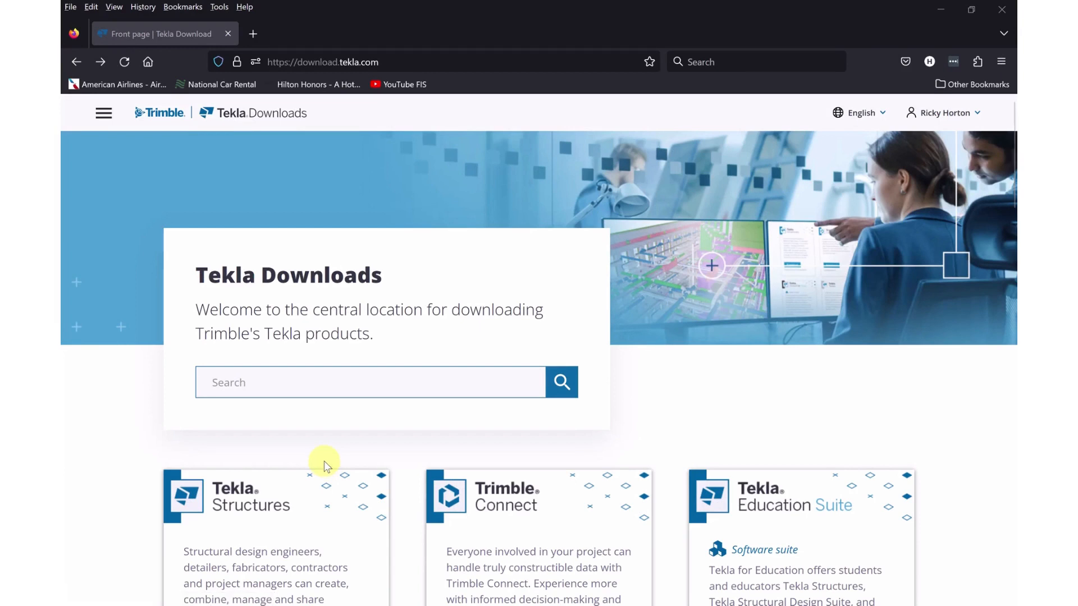
{"action": "mouse_move", "coordinate": [385, 354]}
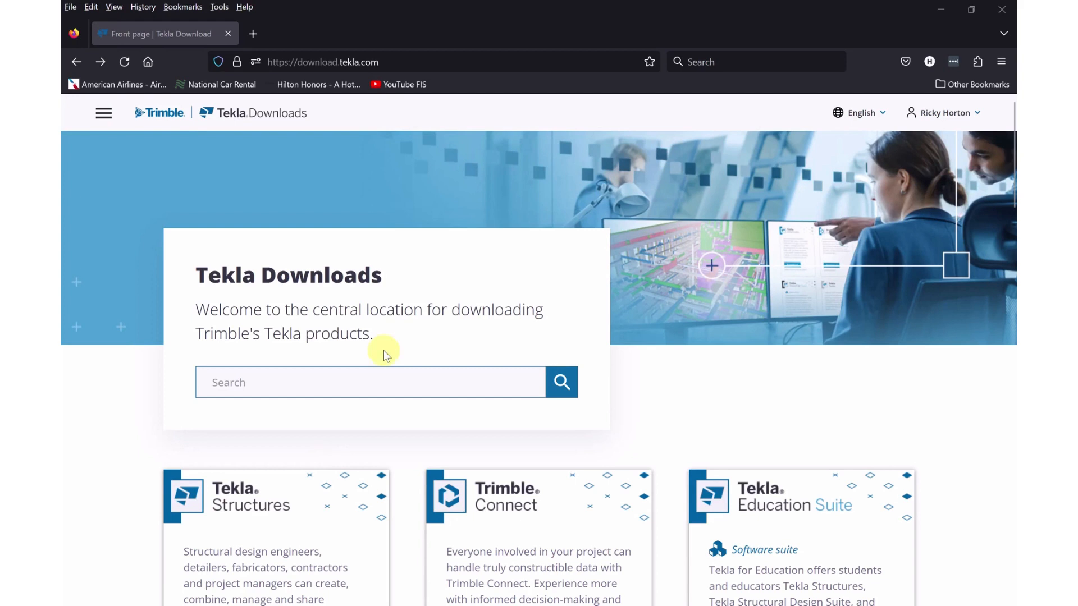
{"action": "mouse_move", "coordinate": [482, 357]}
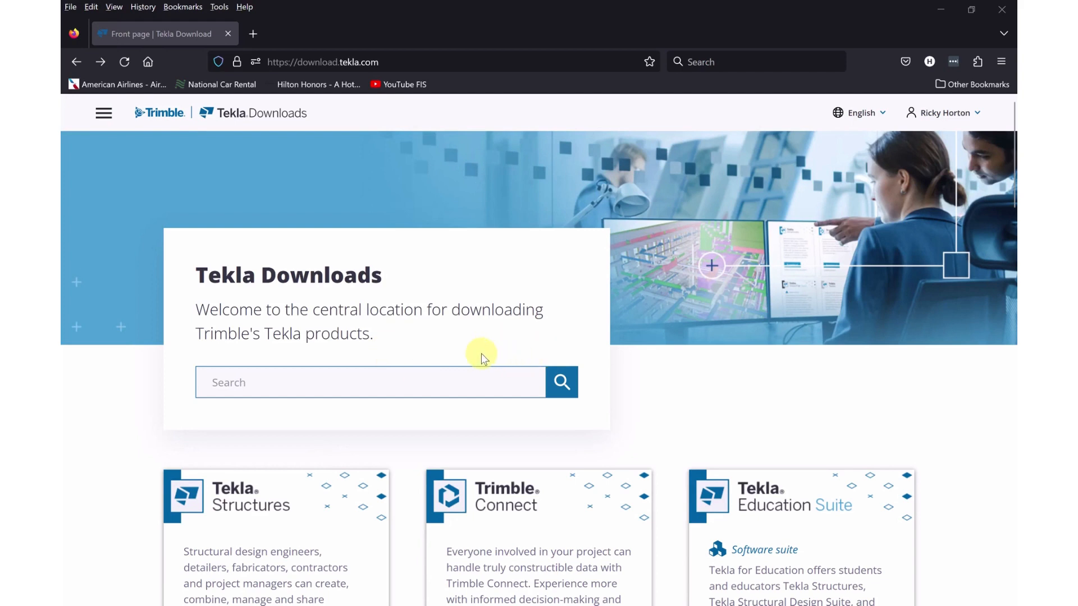
{"action": "mouse_move", "coordinate": [472, 359]}
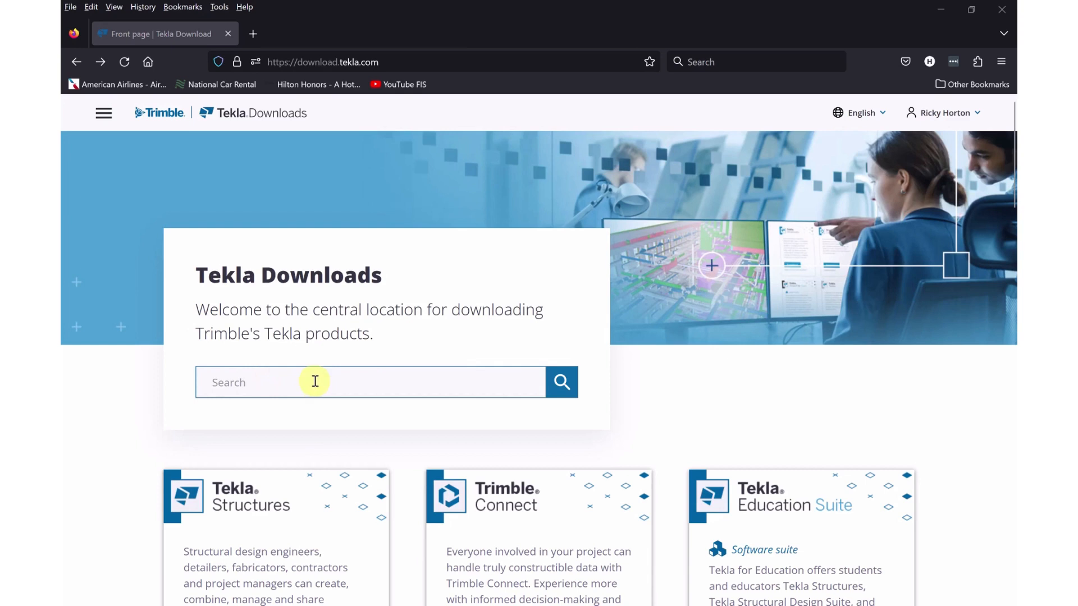
{"action": "mouse_move", "coordinate": [289, 369]}
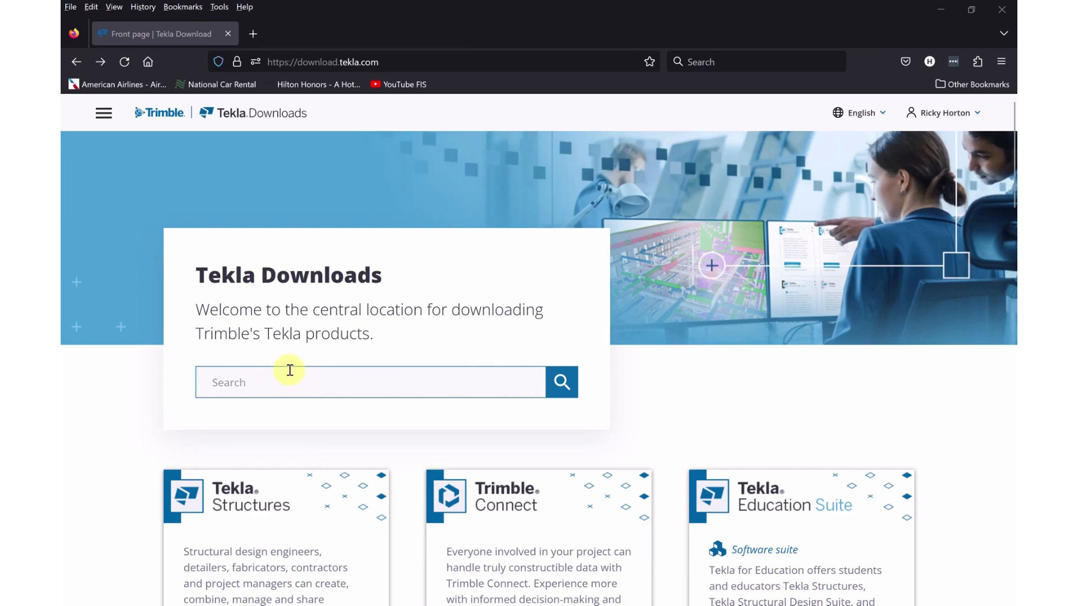
{"action": "mouse_move", "coordinate": [143, 326]}
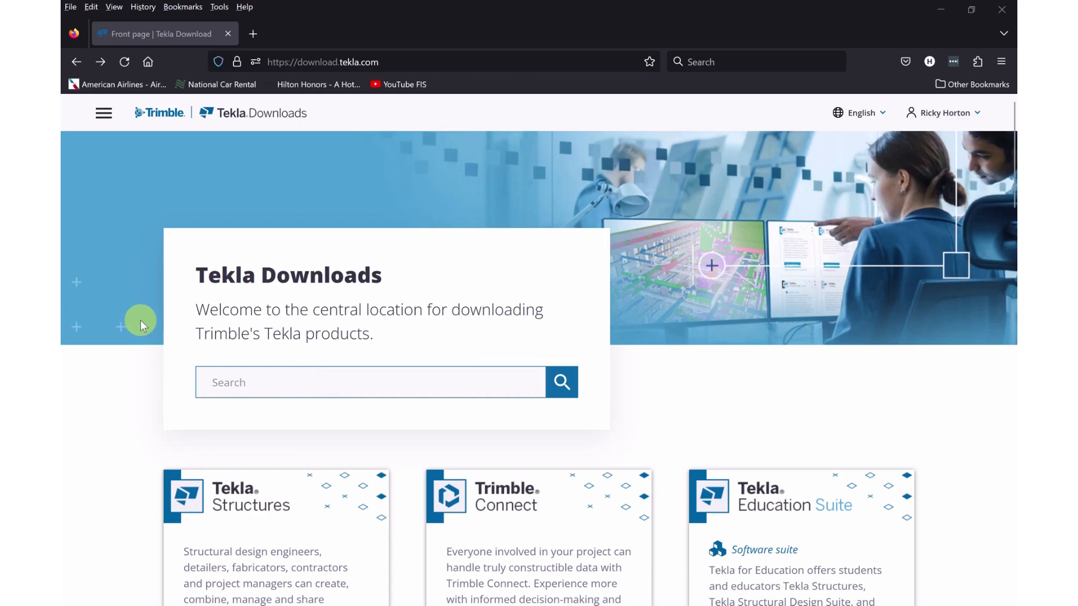
- Go to the Tekla PowerFab Suite download and show all downloads for version 2023i
{"action": "scroll", "scroll_direction": "down", "scroll_amount": 3}
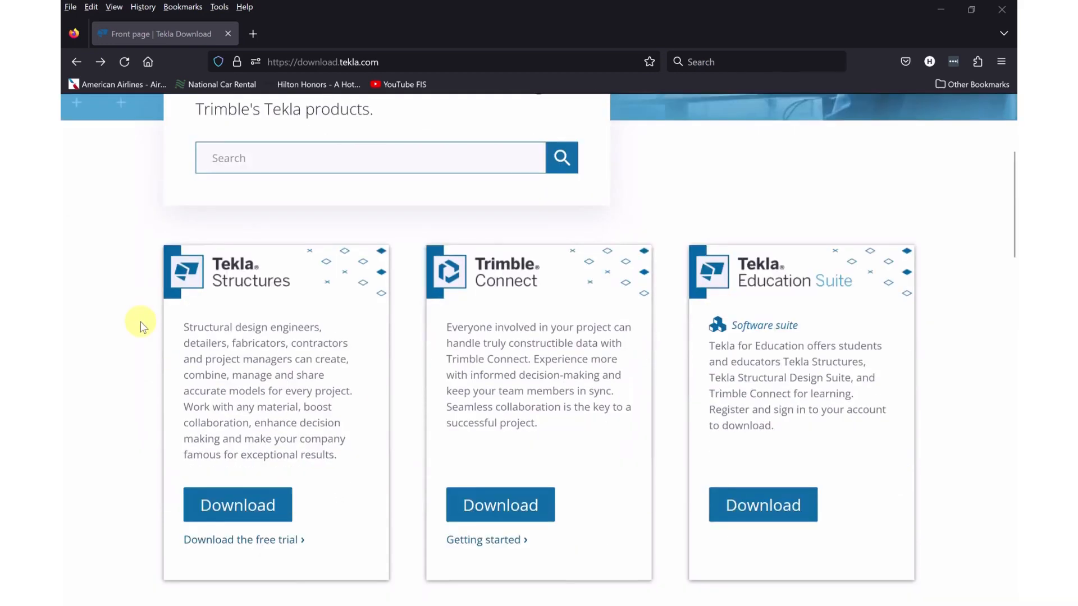
{"action": "scroll", "scroll_direction": "down", "scroll_amount": 3}
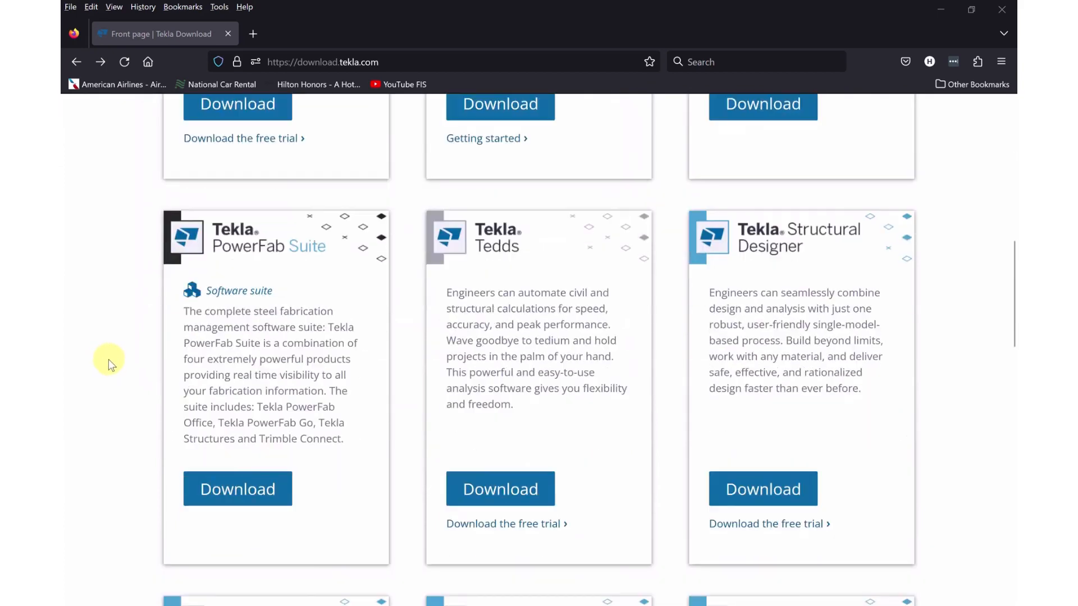
{"action": "scroll", "scroll_direction": "down", "scroll_amount": 3}
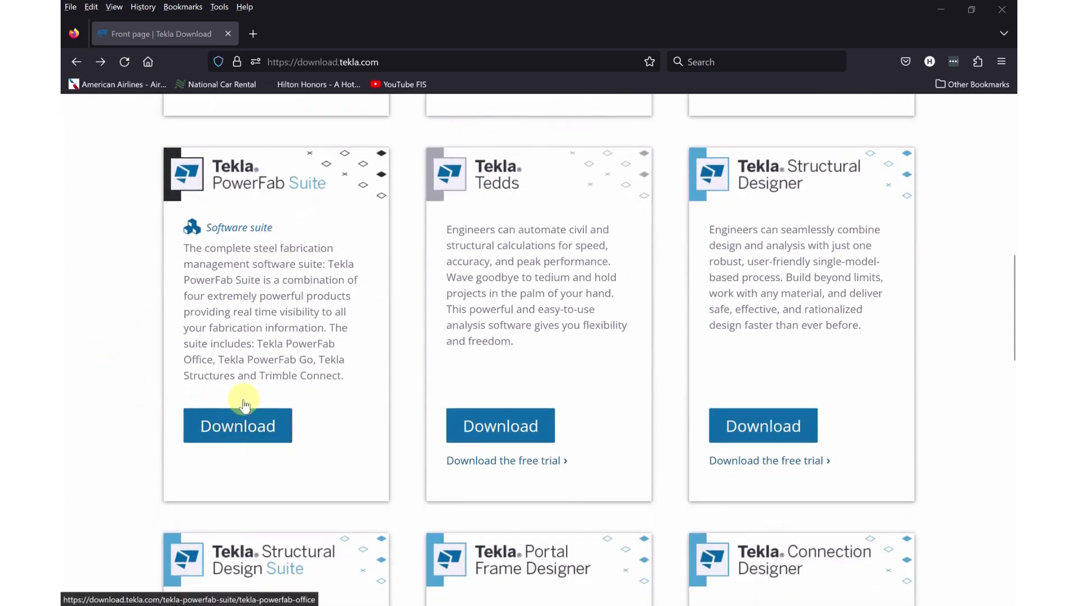
{"action": "left_click", "coordinate": [237, 425]}
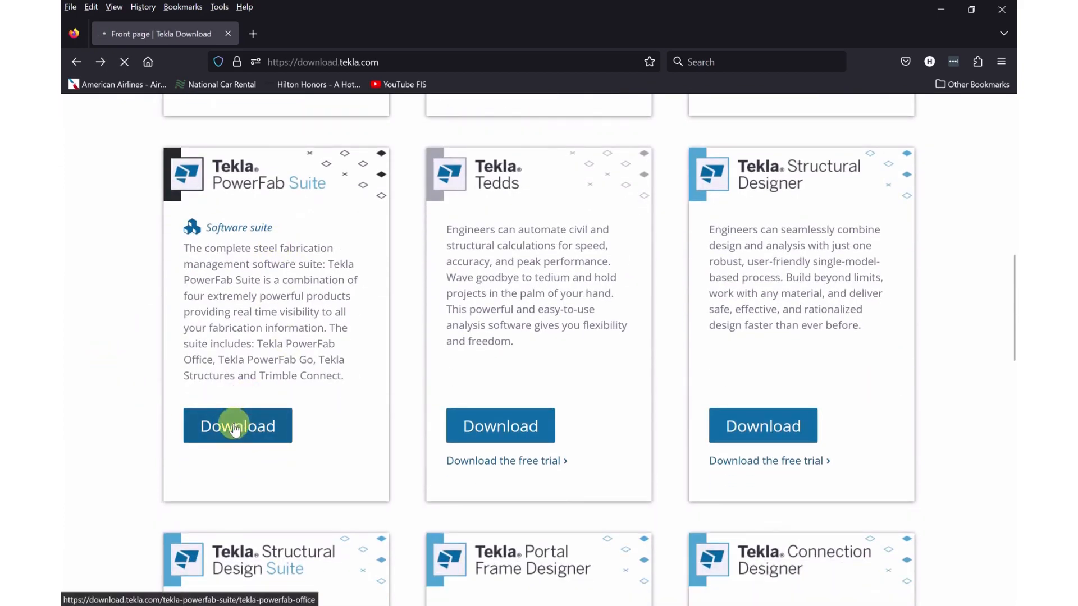
{"action": "left_click", "coordinate": [237, 425]}
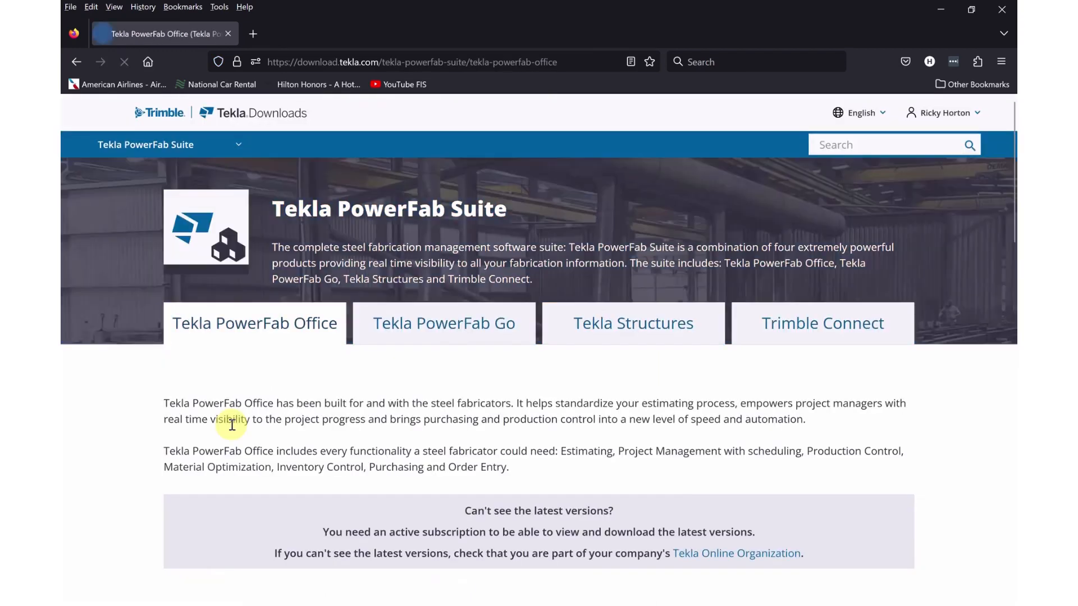
{"action": "scroll", "scroll_direction": "down", "scroll_amount": 3}
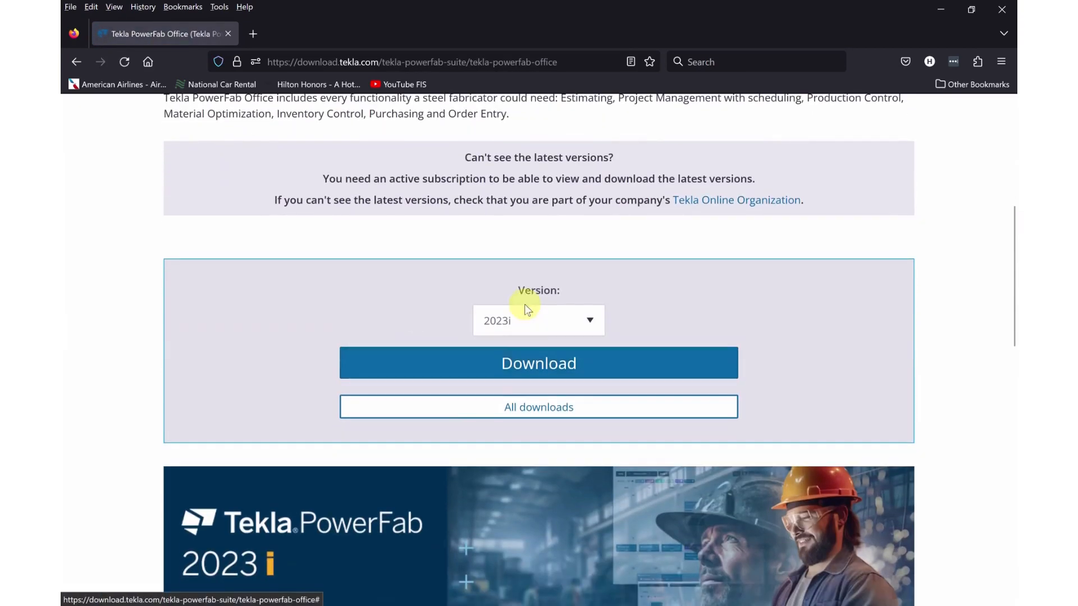
{"action": "left_click", "coordinate": [538, 406]}
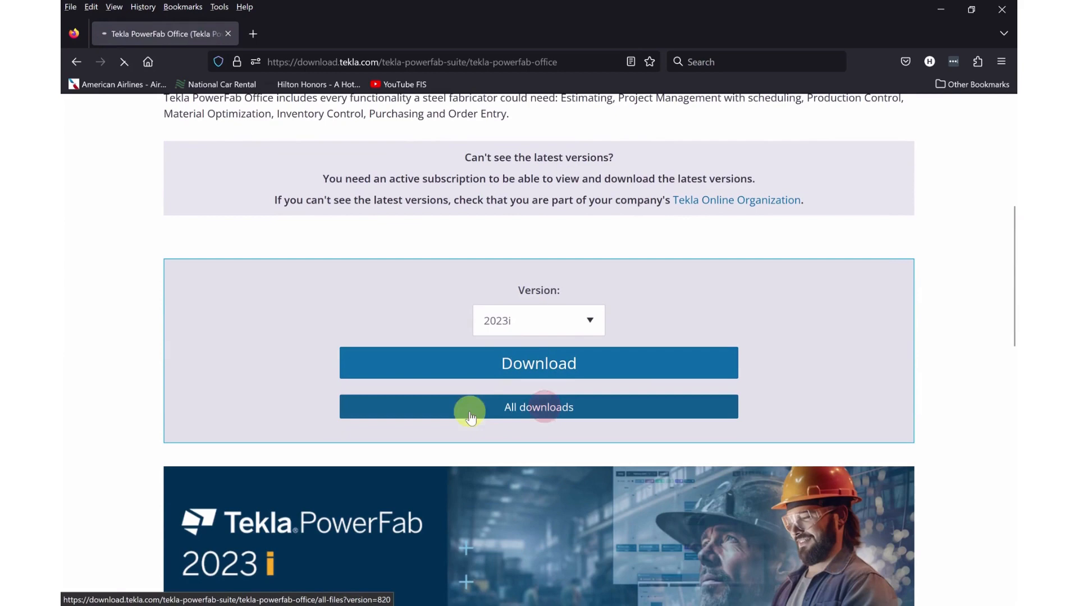
- Load the All downloads list and scroll to the 2023i main version and service pack tables
{"action": "left_click", "coordinate": [537, 406]}
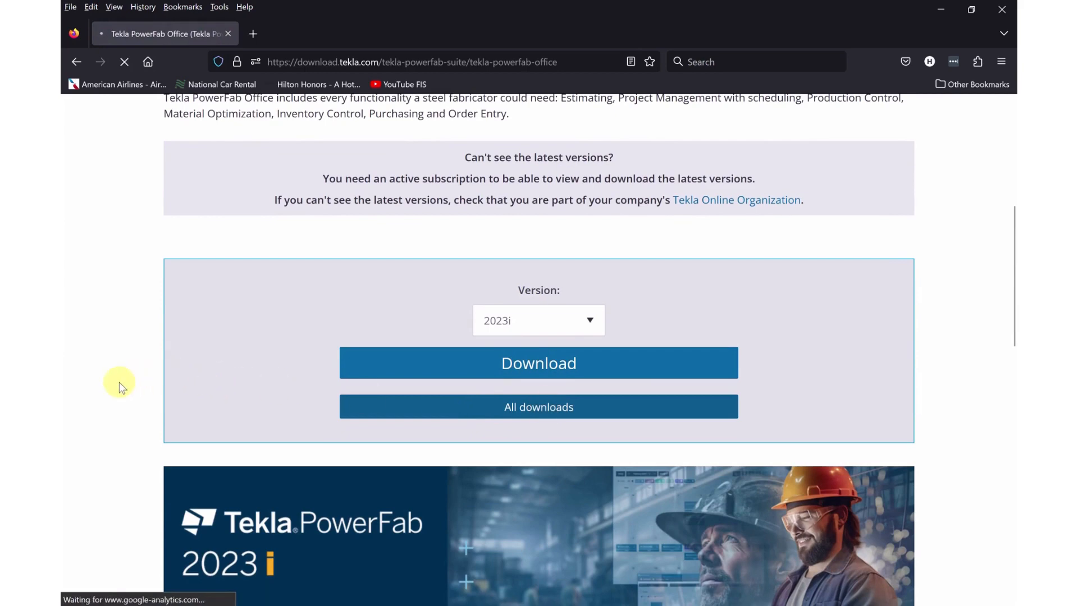
{"action": "left_click", "coordinate": [537, 406]}
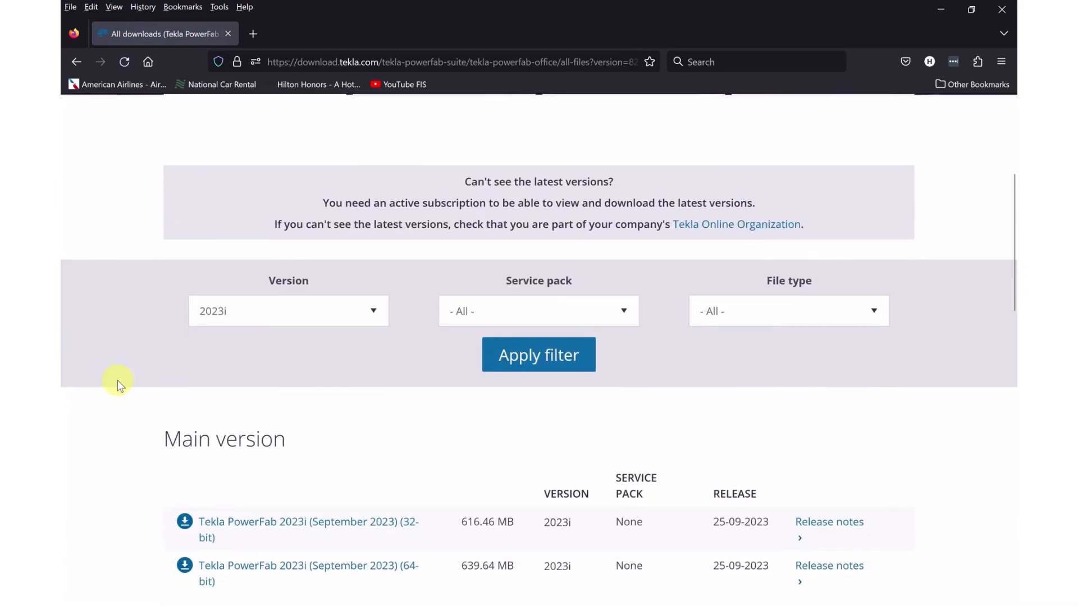
{"action": "scroll", "scroll_direction": "down", "scroll_amount": 3}
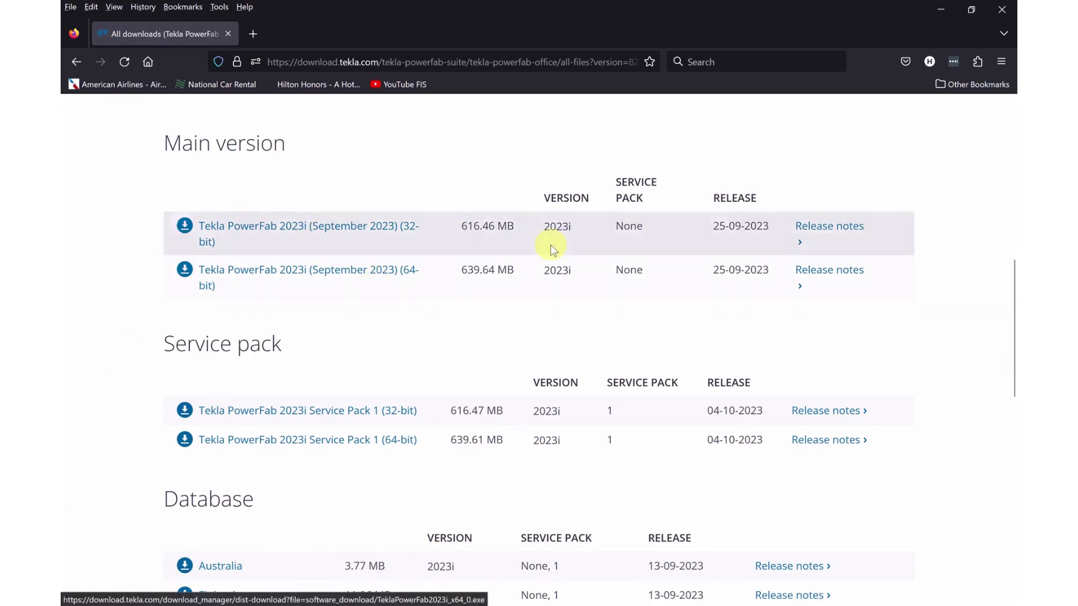
{"action": "mouse_move", "coordinate": [247, 384]}
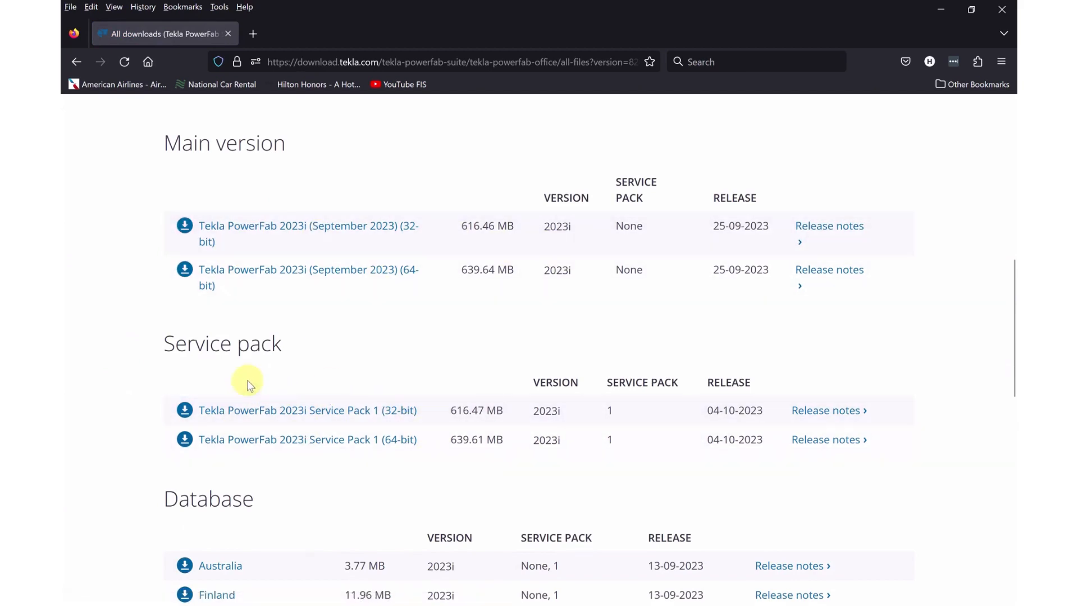
{"action": "mouse_move", "coordinate": [828, 411]}
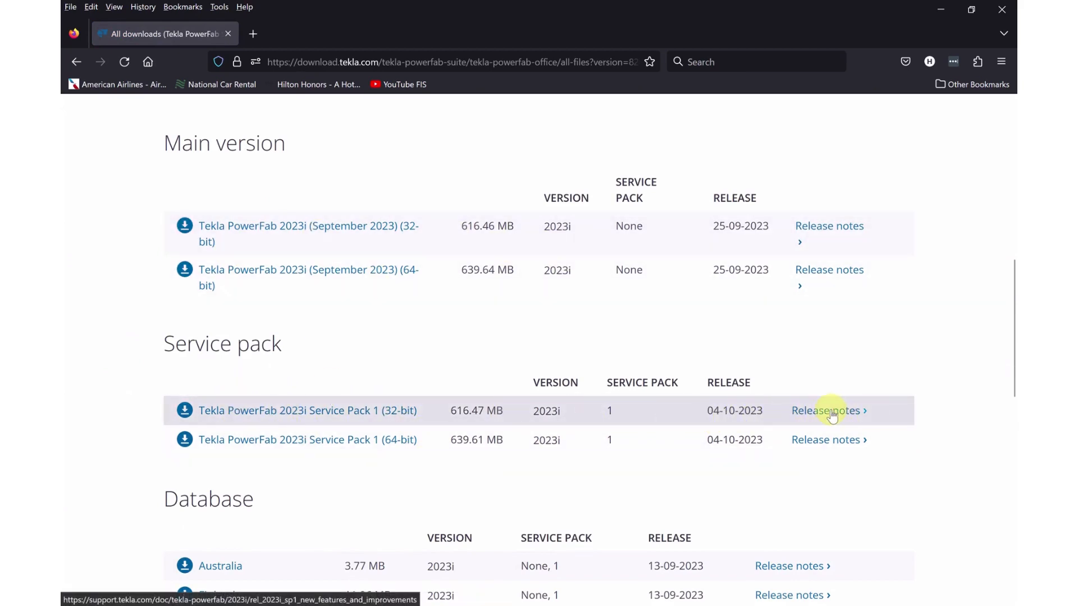
- View the 2023i SP1 release notes defect table down to the Production Control entries (EPM-7829)
{"action": "left_click", "coordinate": [828, 410]}
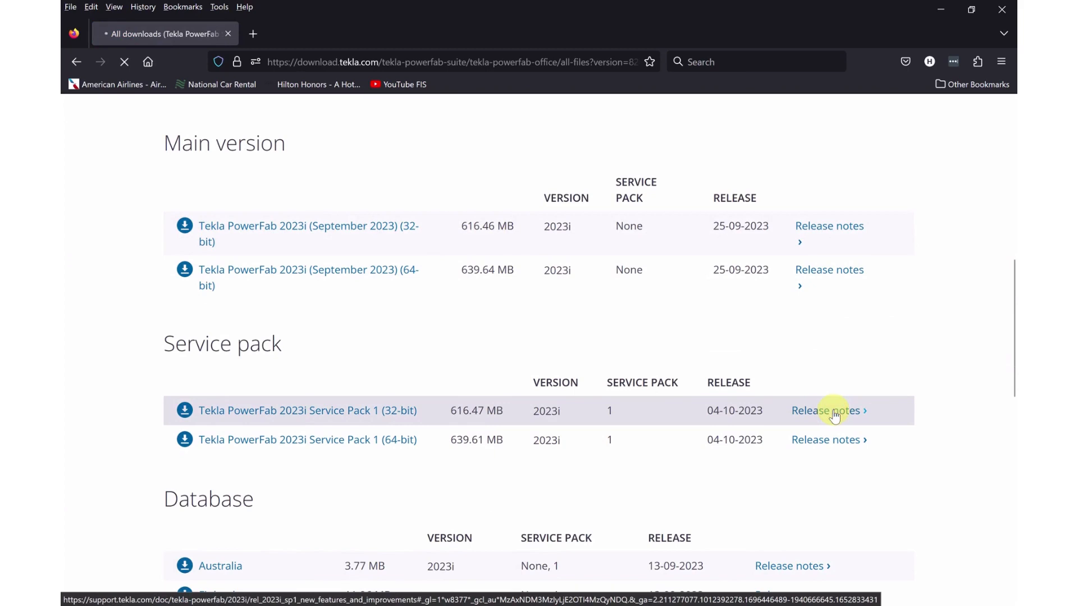
{"action": "left_click", "coordinate": [828, 411]}
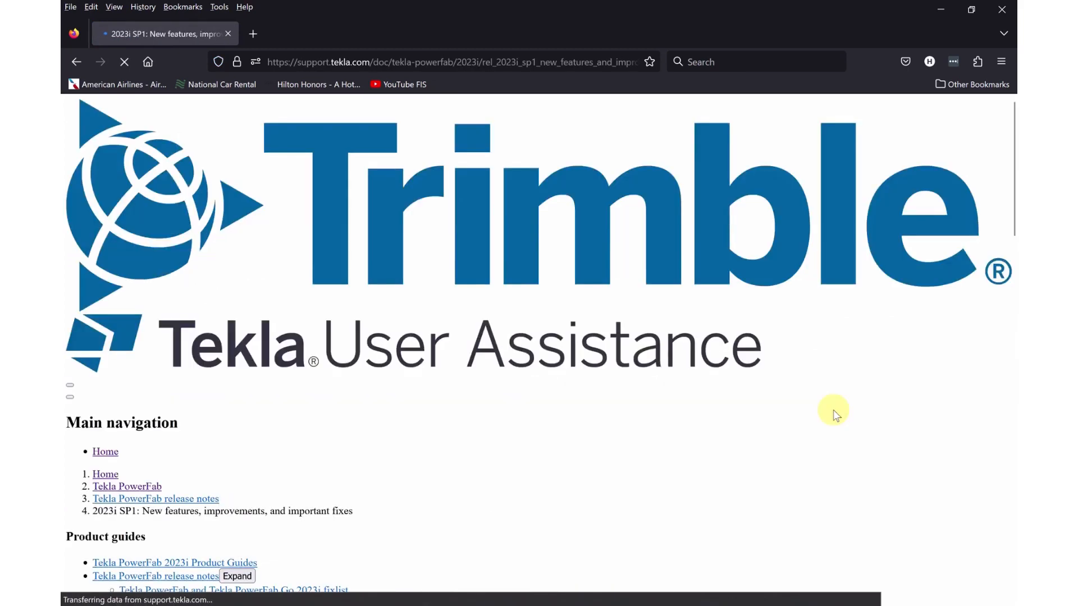
{"action": "scroll", "scroll_direction": "down", "scroll_amount": 3}
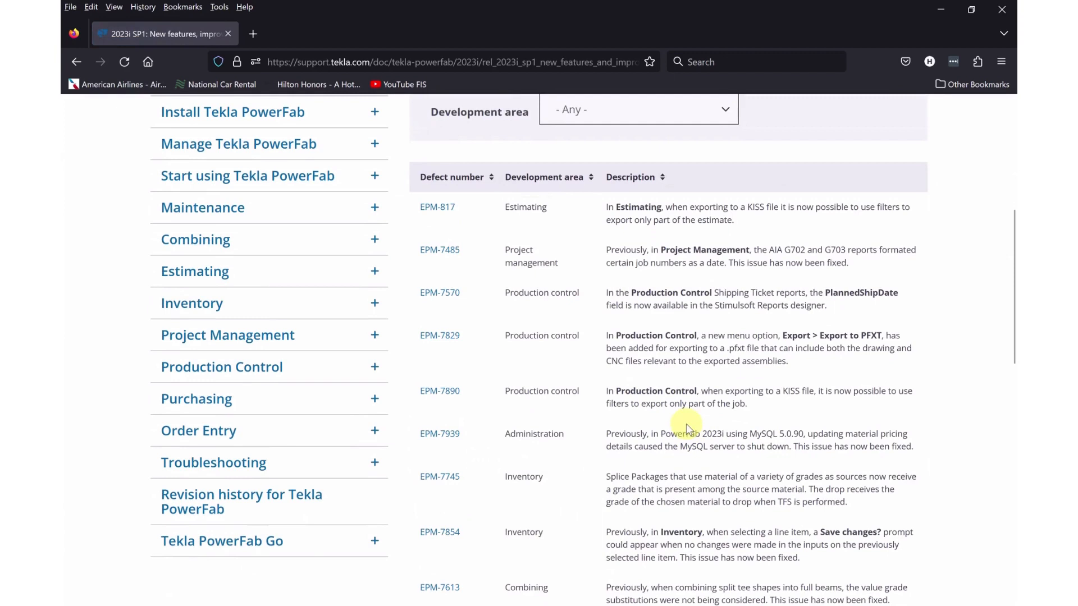
{"action": "scroll", "scroll_direction": "down", "scroll_amount": 3}
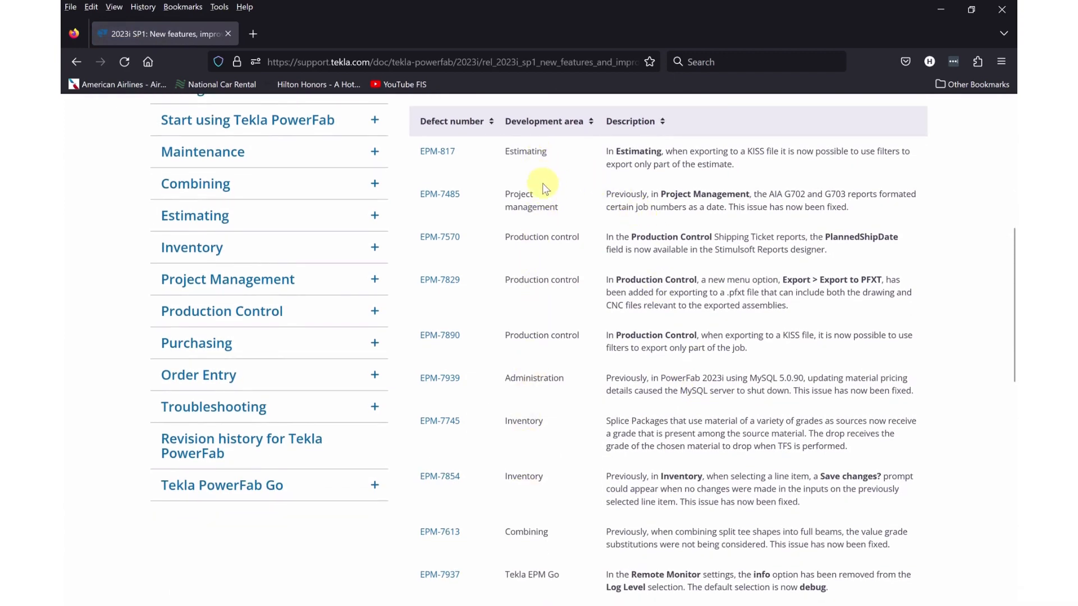
{"action": "mouse_move", "coordinate": [537, 396]}
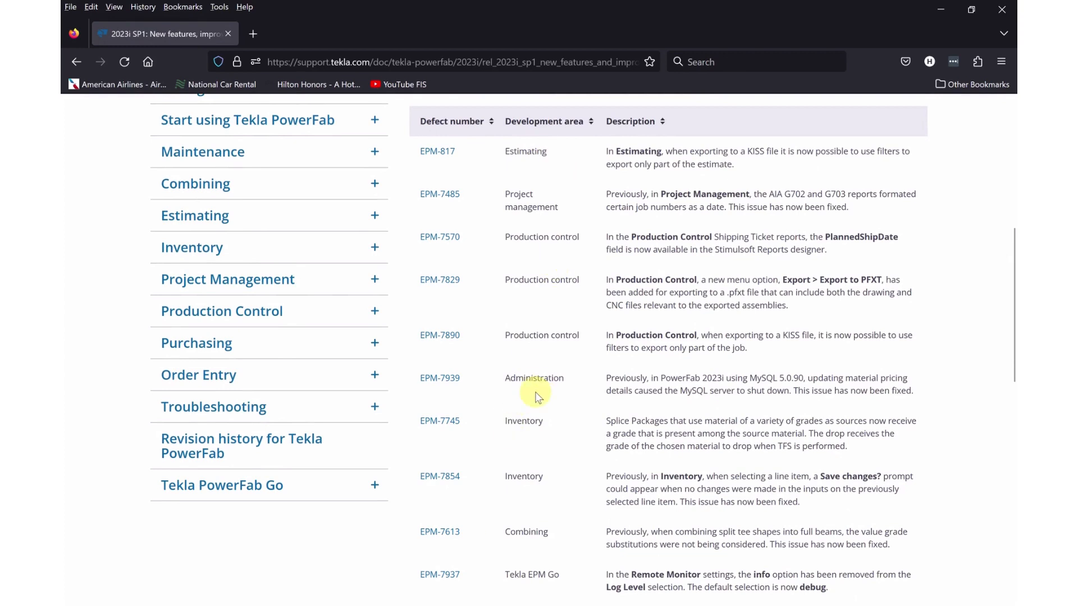
{"action": "mouse_move", "coordinate": [489, 403]}
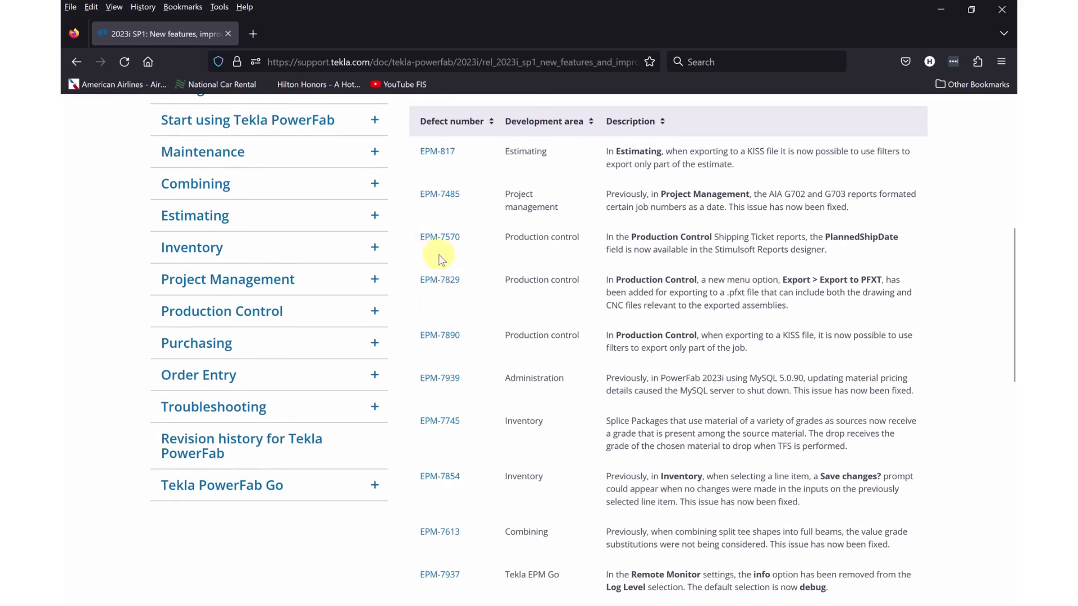
{"action": "mouse_move", "coordinate": [606, 276]}
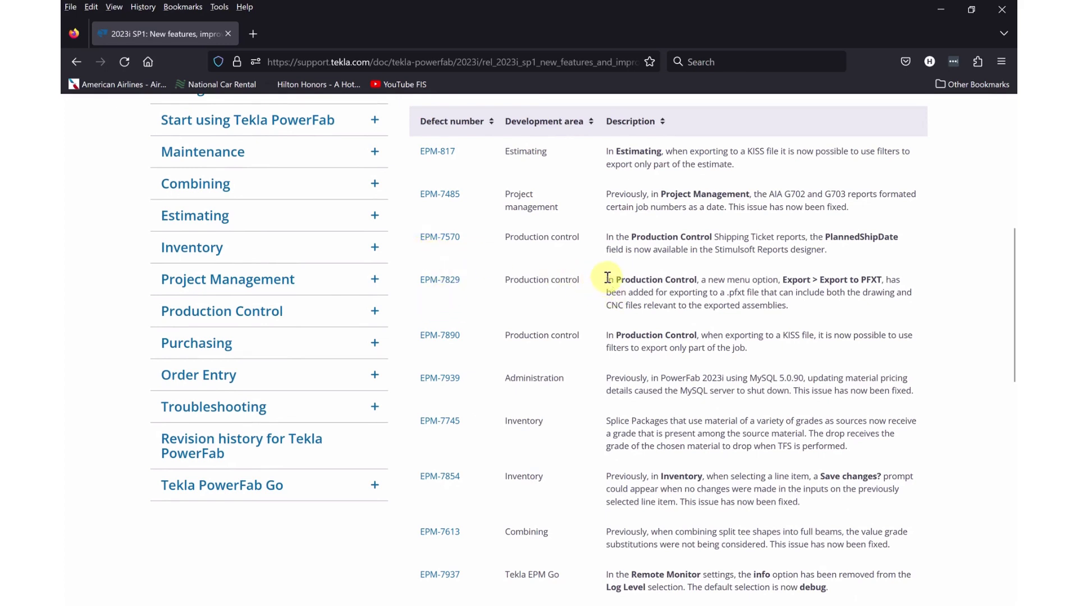
{"action": "mouse_move", "coordinate": [606, 284]}
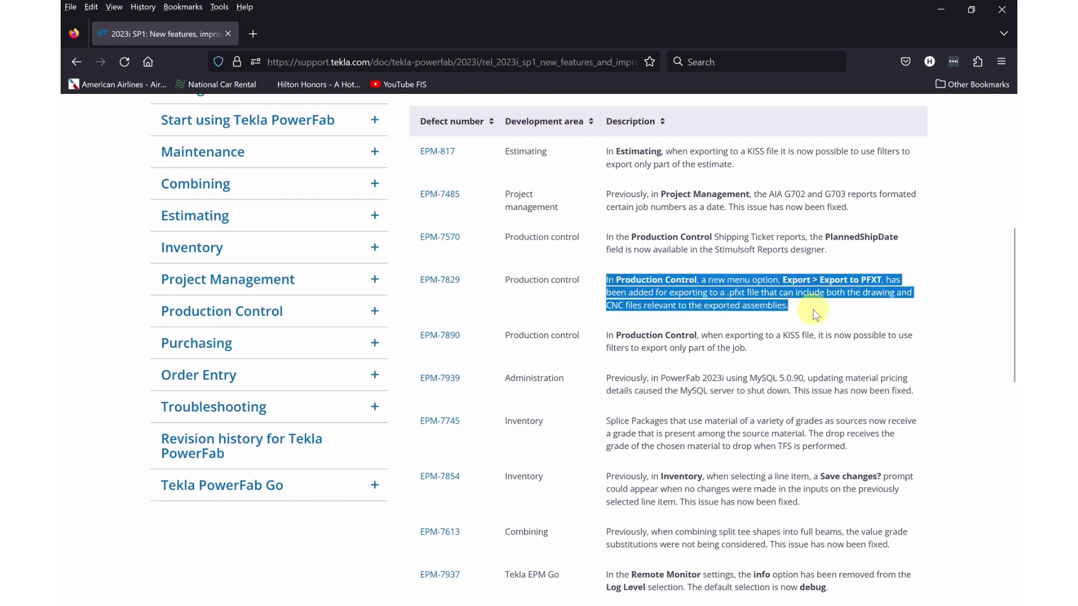
{"action": "left_click", "coordinate": [817, 308]}
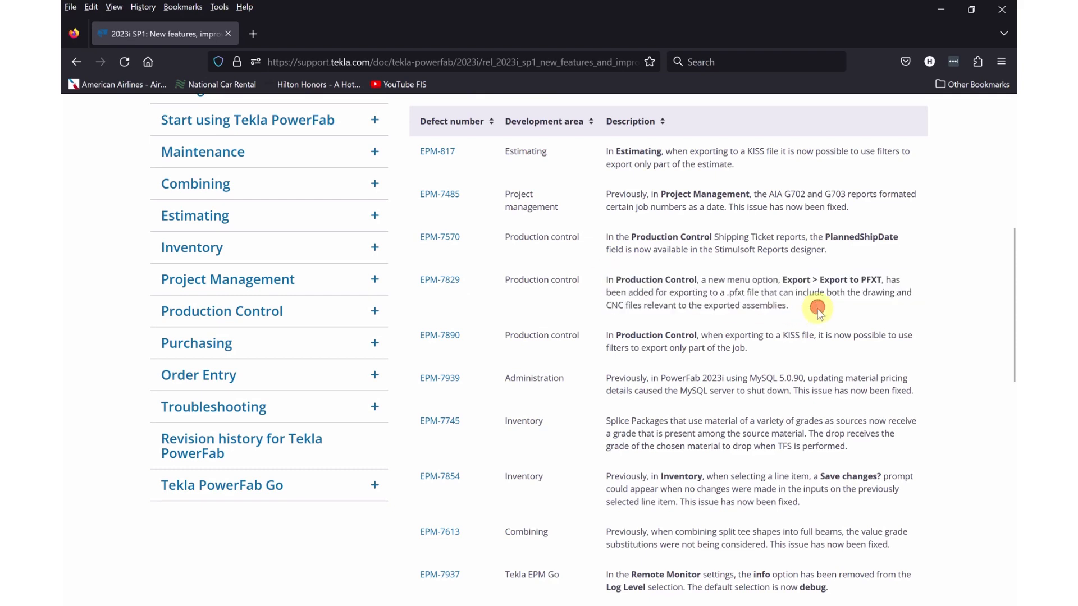
{"action": "mouse_move", "coordinate": [740, 283]}
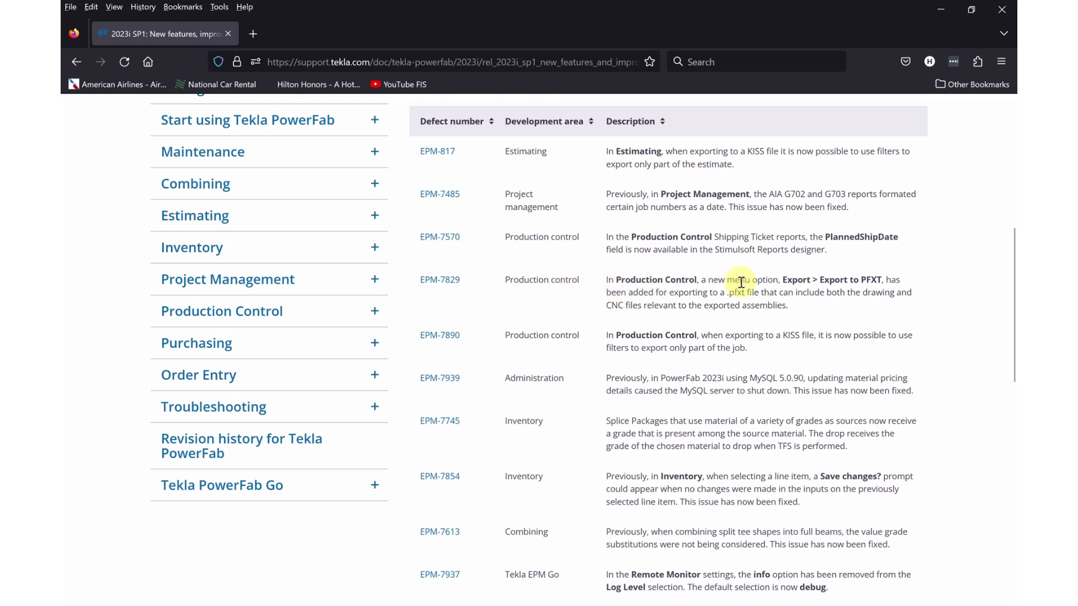
{"action": "mouse_move", "coordinate": [818, 317]}
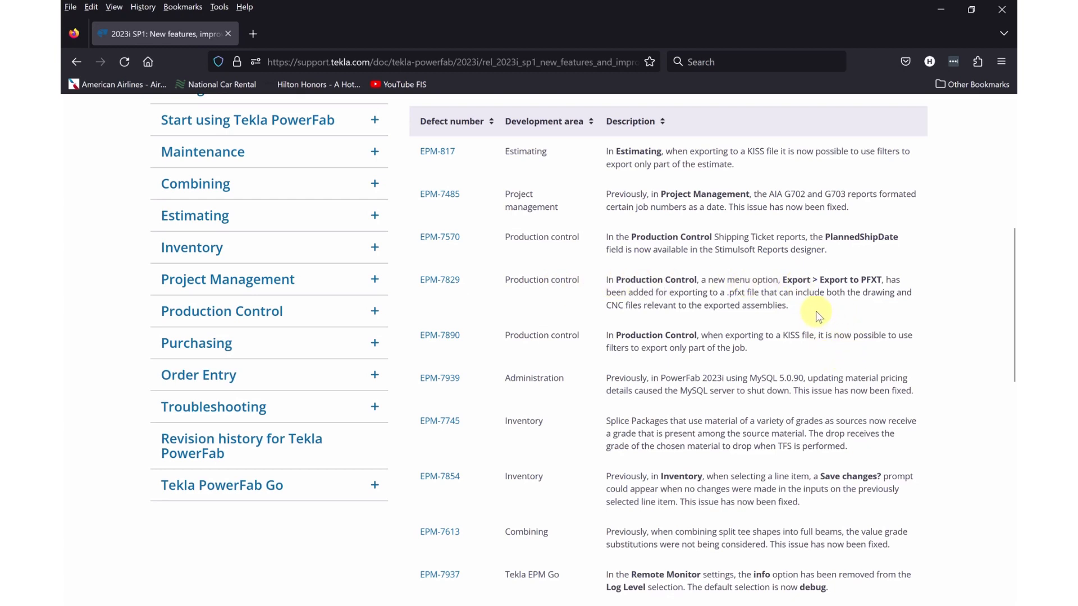
{"action": "mouse_move", "coordinate": [813, 314]}
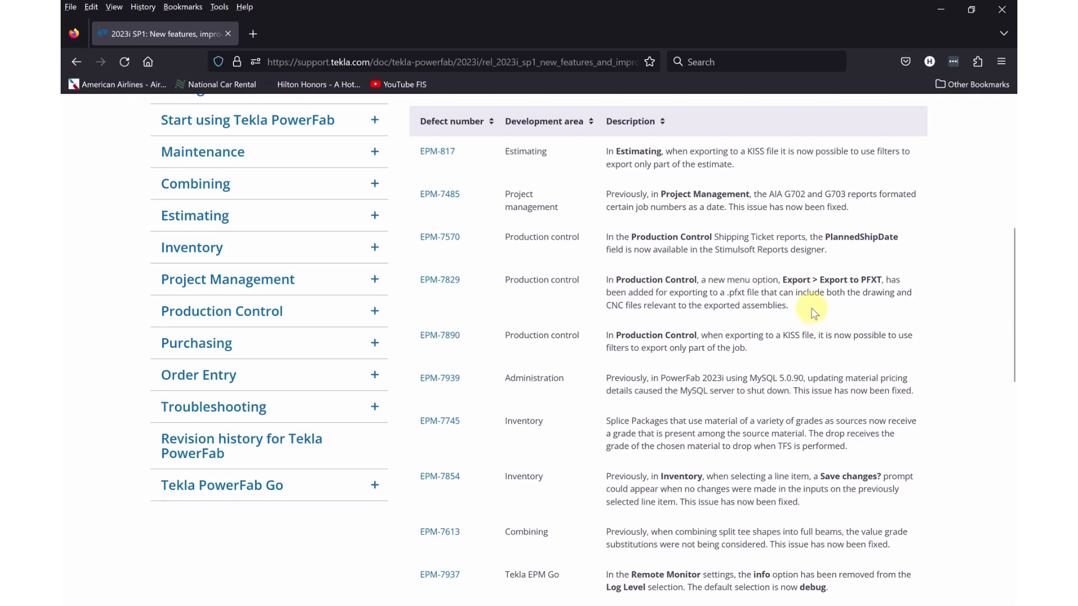
{"action": "mouse_move", "coordinate": [775, 318]}
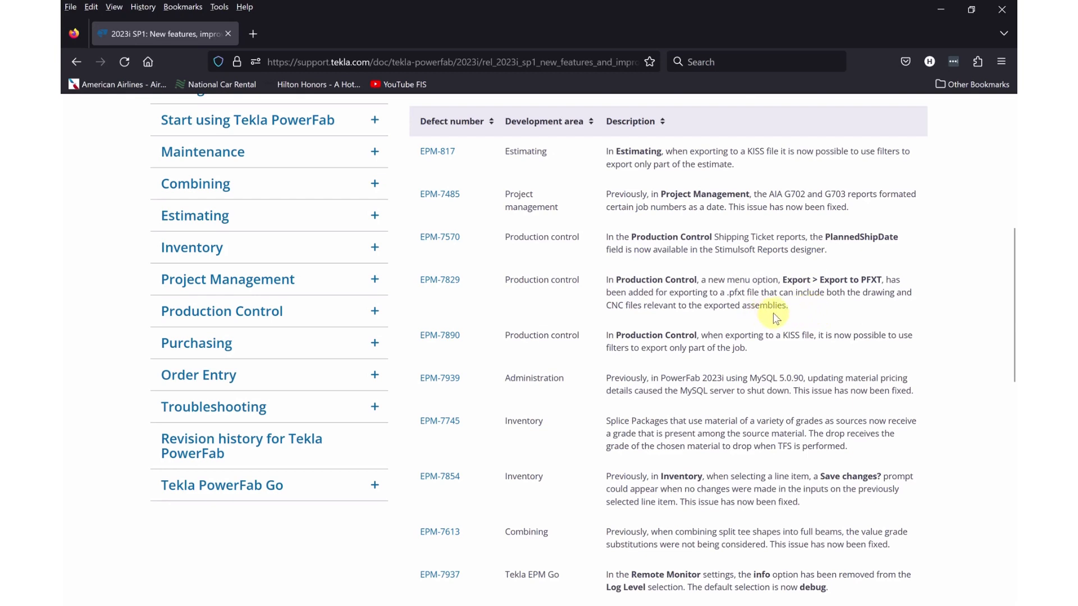
{"action": "mouse_move", "coordinate": [608, 323]}
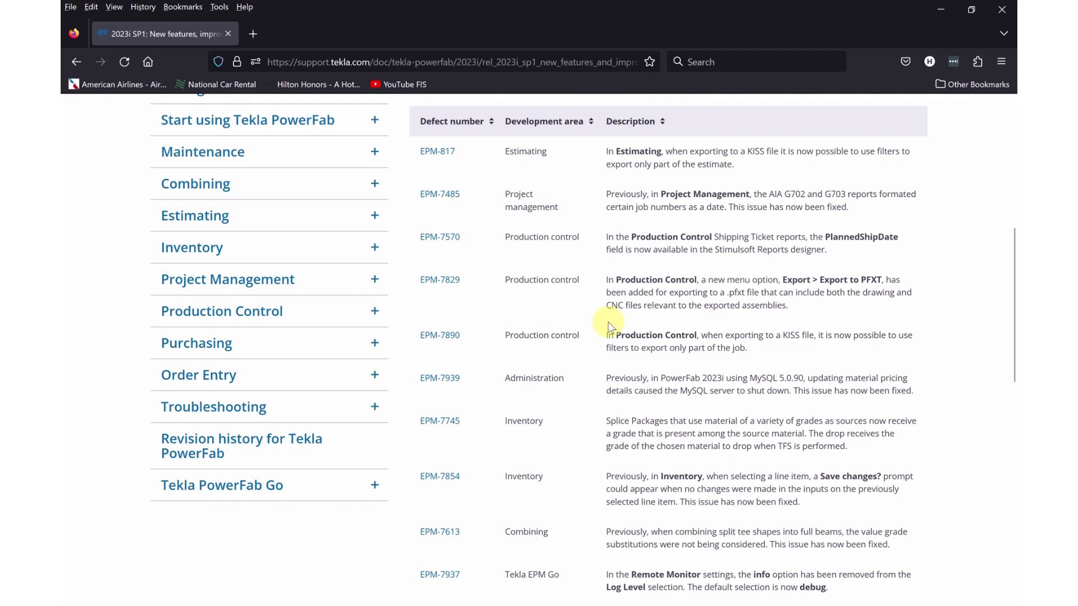
{"action": "mouse_move", "coordinate": [769, 320]}
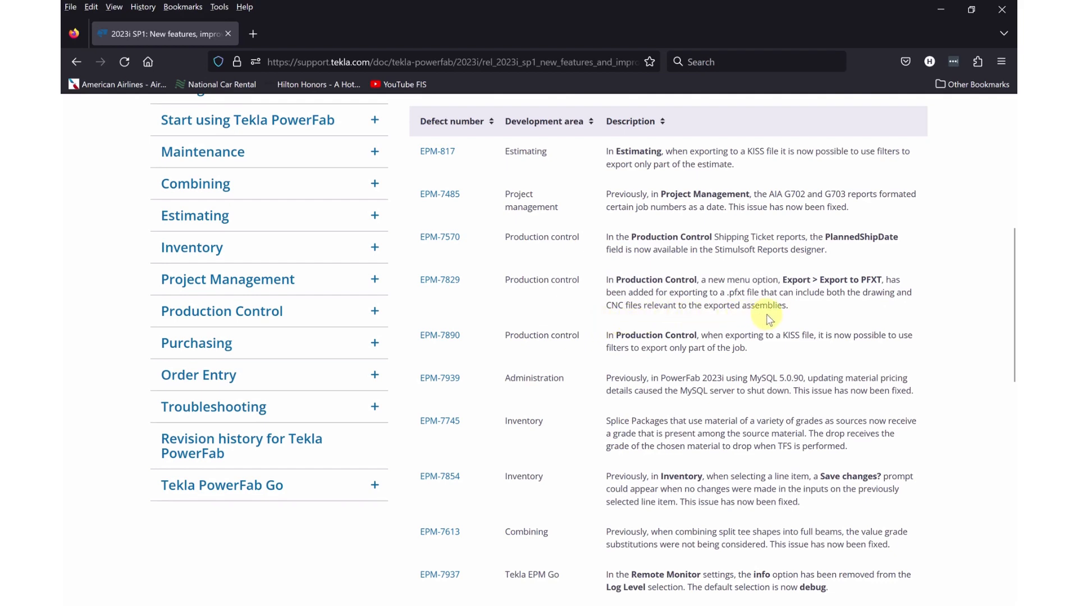
{"action": "mouse_move", "coordinate": [810, 314]}
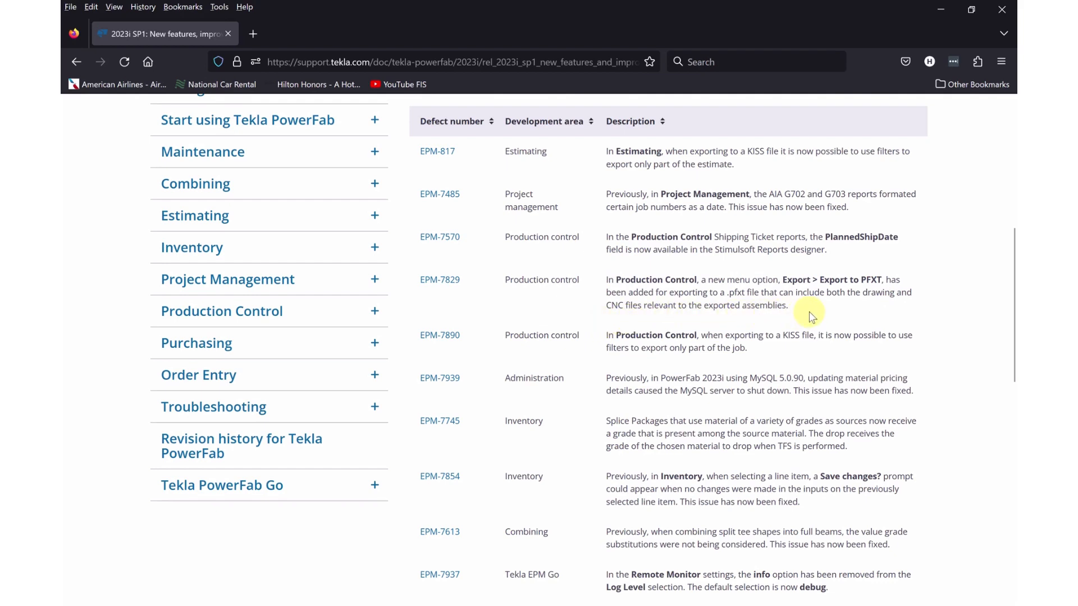
{"action": "mouse_move", "coordinate": [808, 312]}
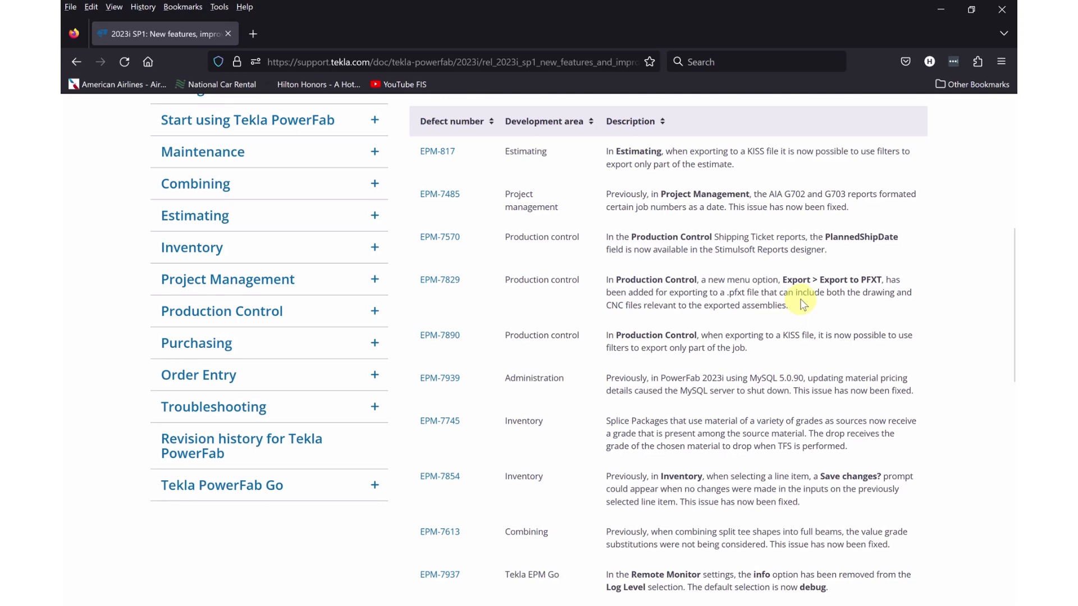
{"action": "mouse_move", "coordinate": [852, 311]}
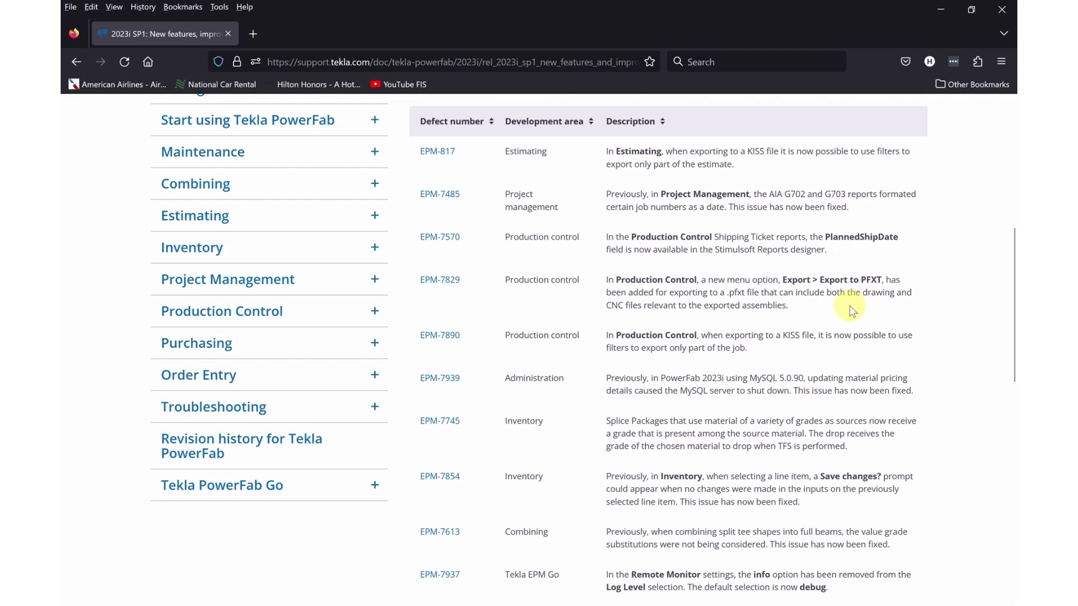
{"action": "mouse_move", "coordinate": [747, 295]}
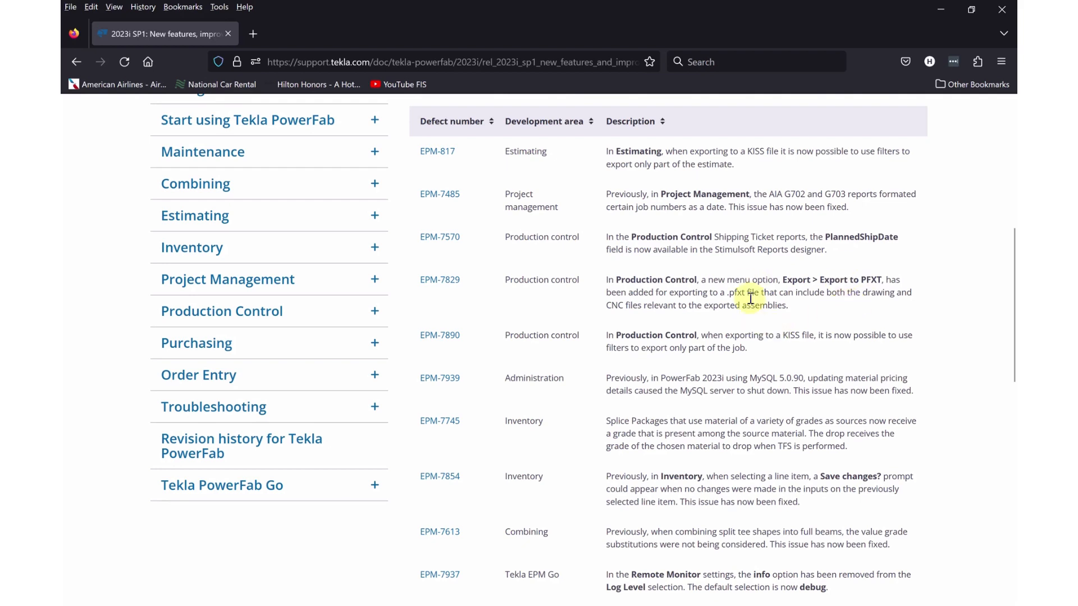
{"action": "mouse_move", "coordinate": [955, 373]}
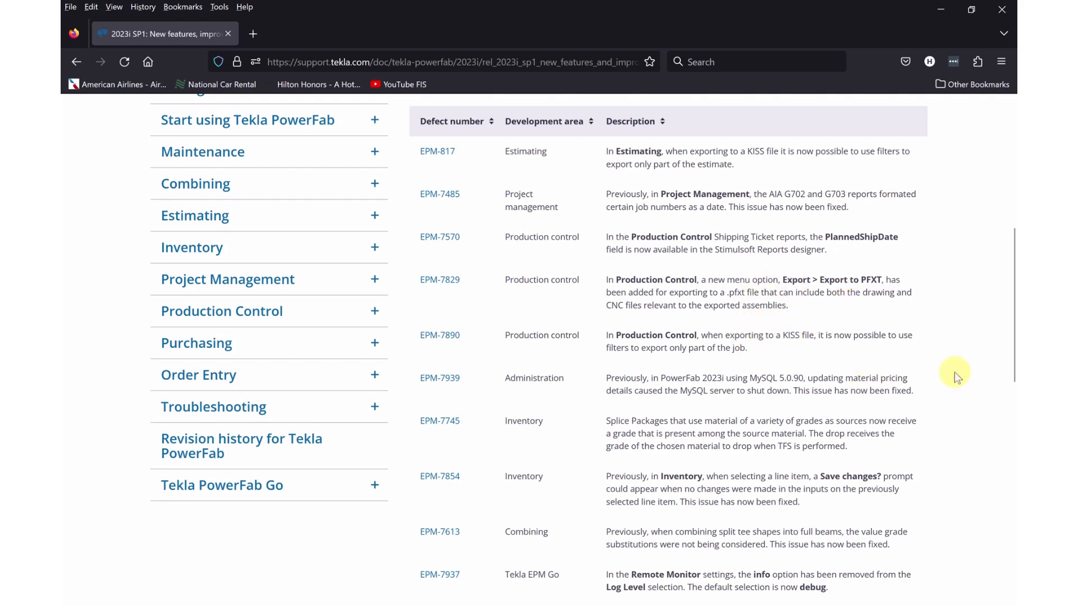
{"action": "mouse_move", "coordinate": [886, 329]}
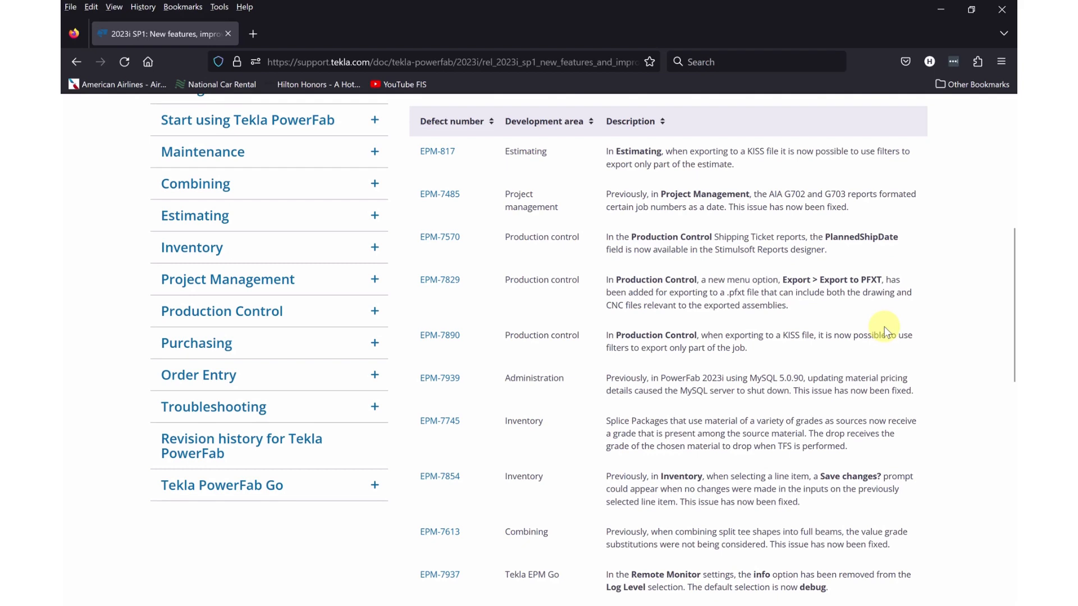
{"action": "mouse_move", "coordinate": [722, 262]}
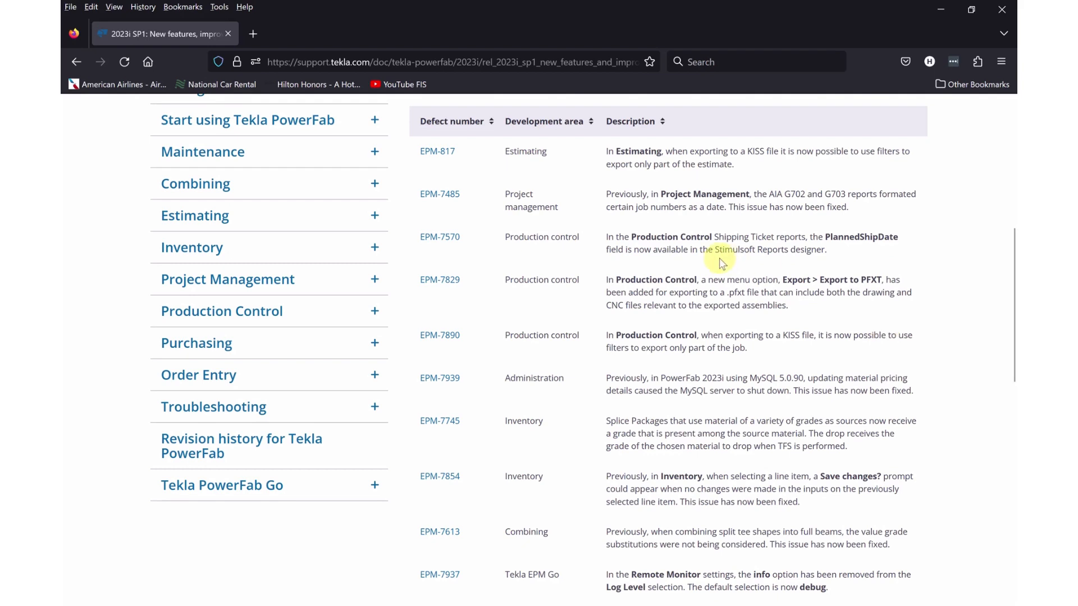
{"action": "mouse_move", "coordinate": [841, 280]}
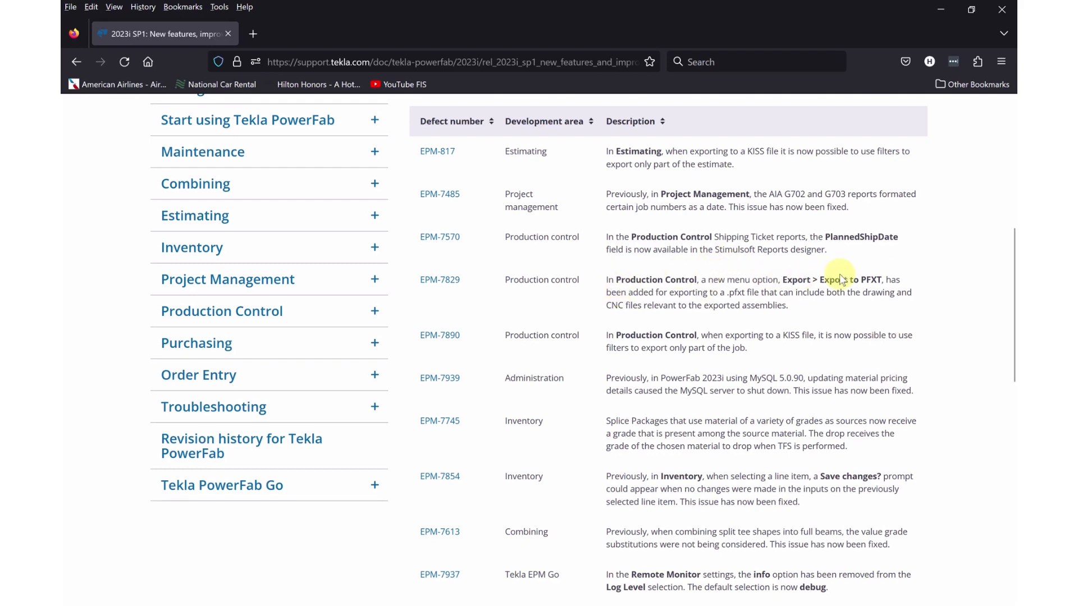
{"action": "mouse_move", "coordinate": [839, 280]}
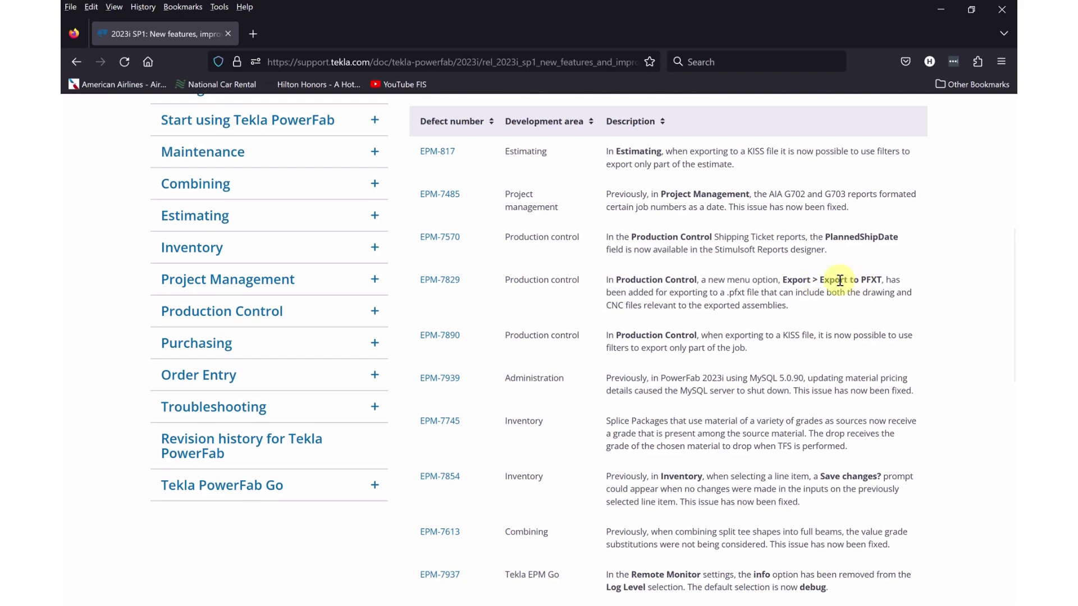
{"action": "mouse_move", "coordinate": [913, 275]}
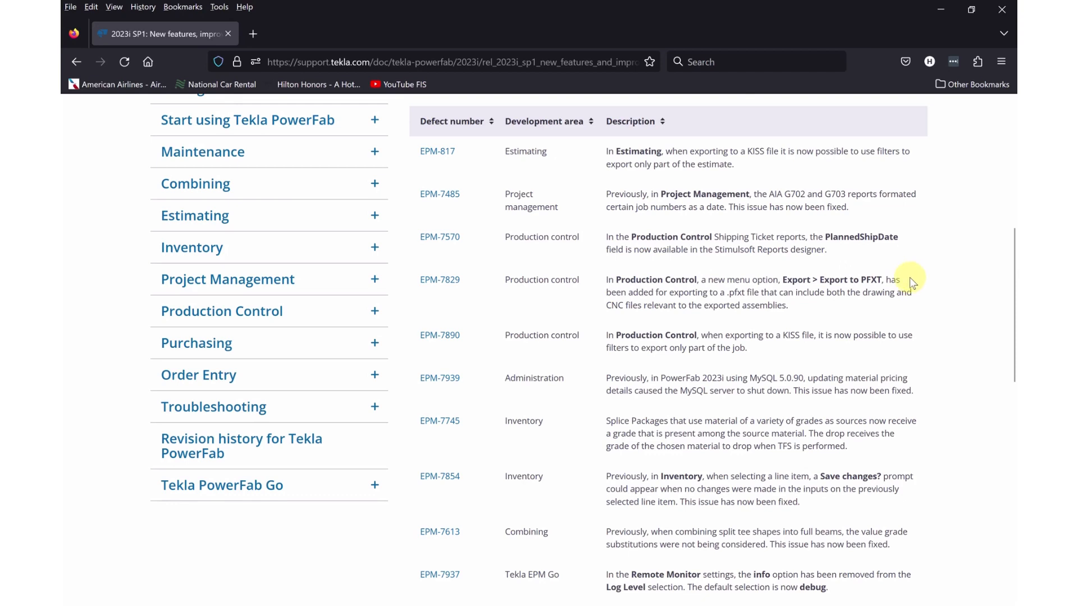
{"action": "mouse_move", "coordinate": [910, 275]}
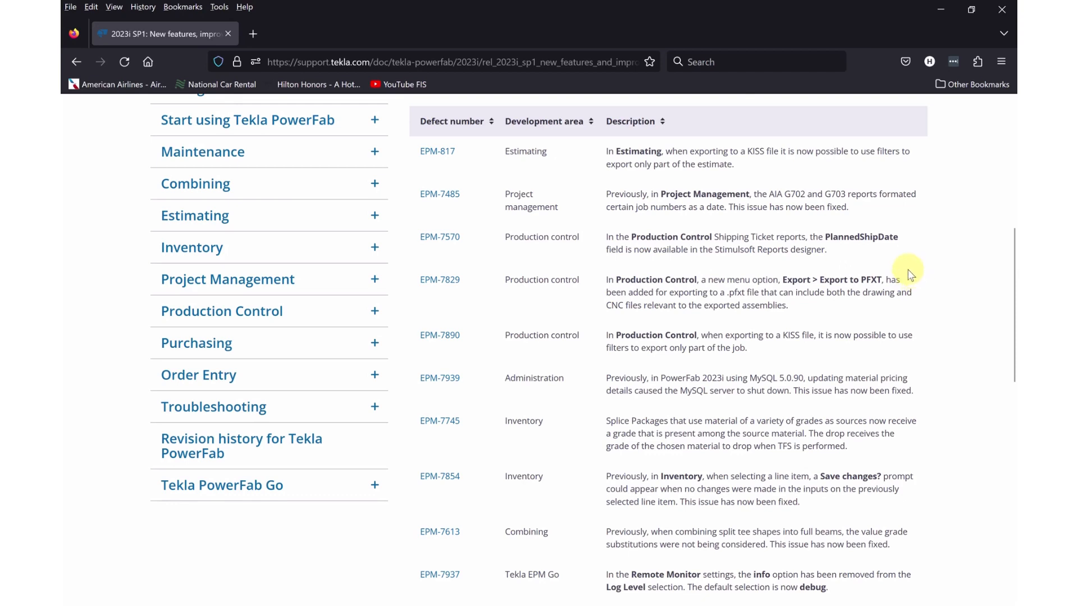
{"action": "mouse_move", "coordinate": [920, 268]}
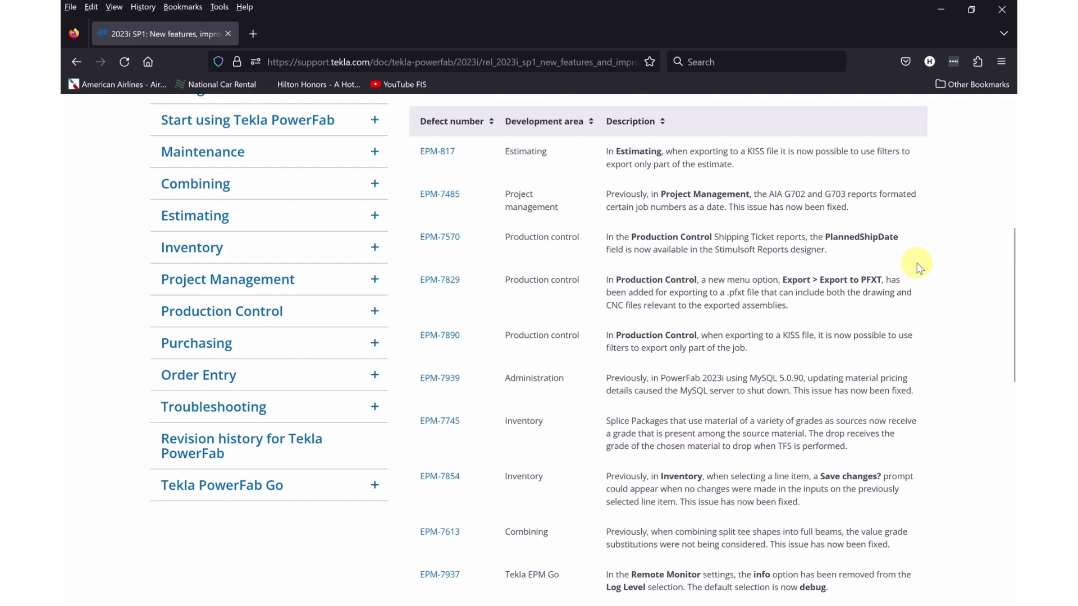
{"action": "mouse_move", "coordinate": [924, 267]}
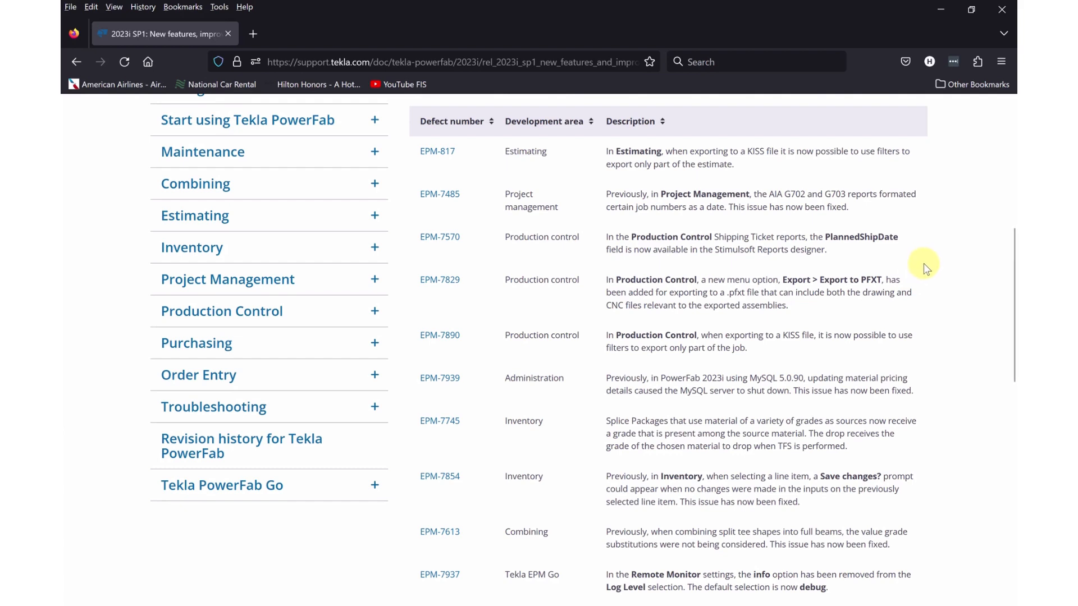
{"action": "mouse_move", "coordinate": [776, 604]}
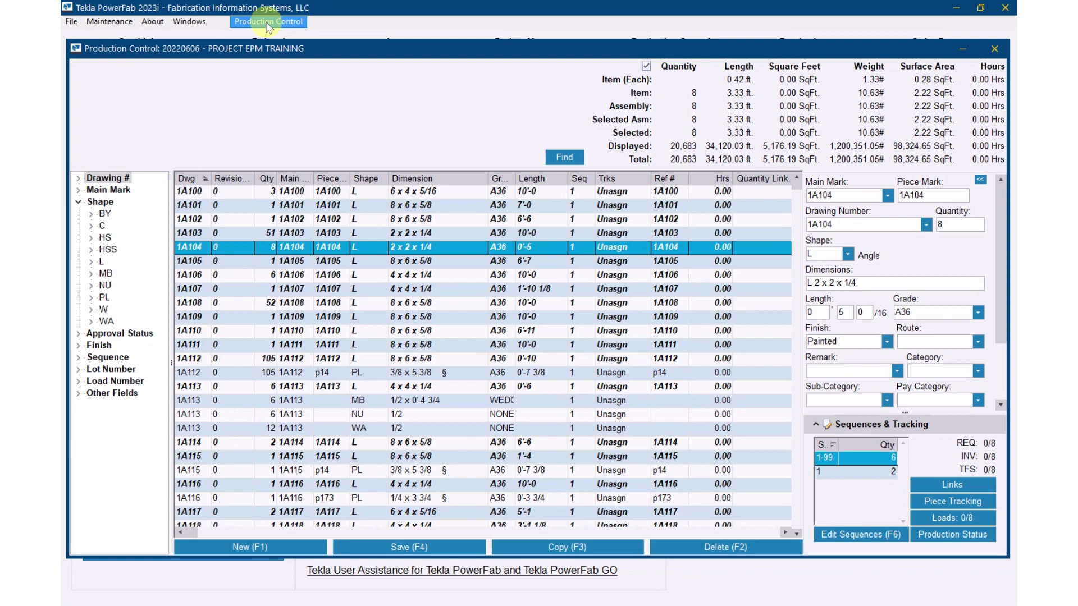
- Start Export to PFXT from the Production Control menu's Export submenu
{"action": "left_click", "coordinate": [267, 22]}
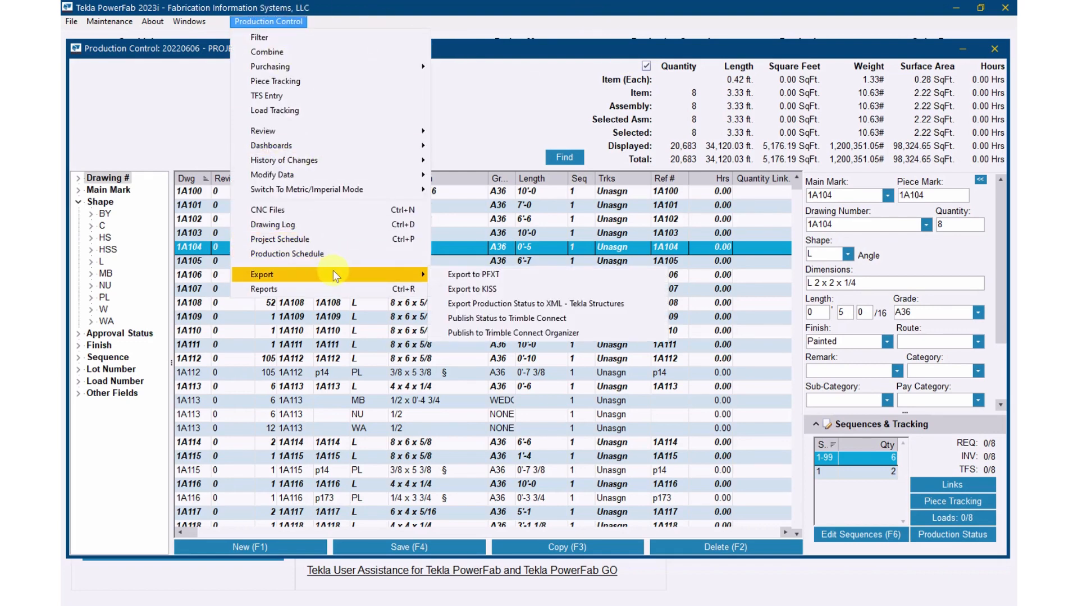
{"action": "mouse_move", "coordinate": [471, 289]}
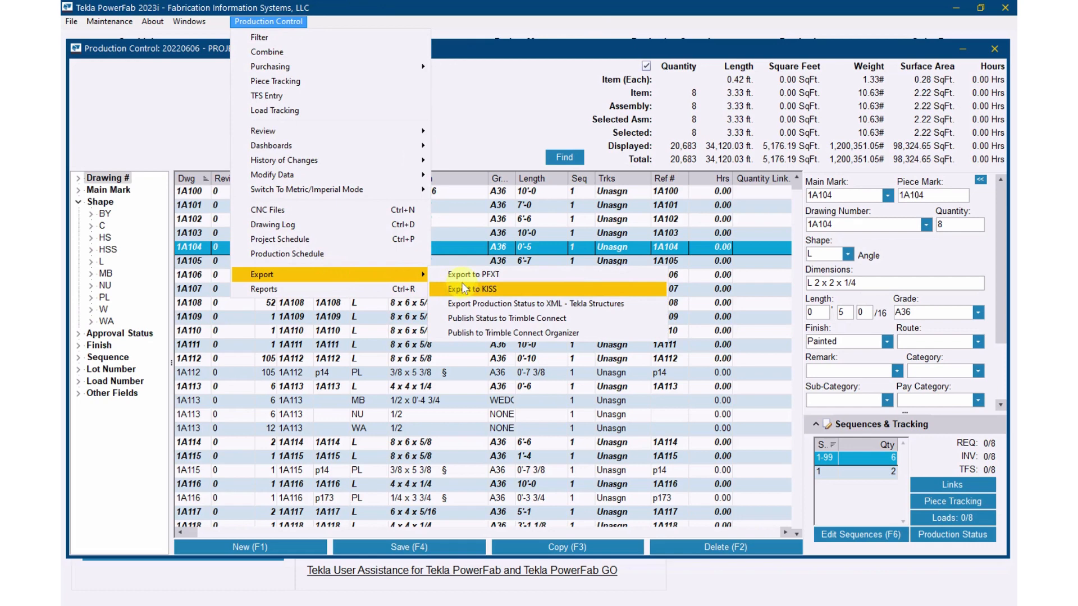
{"action": "mouse_move", "coordinate": [473, 274]}
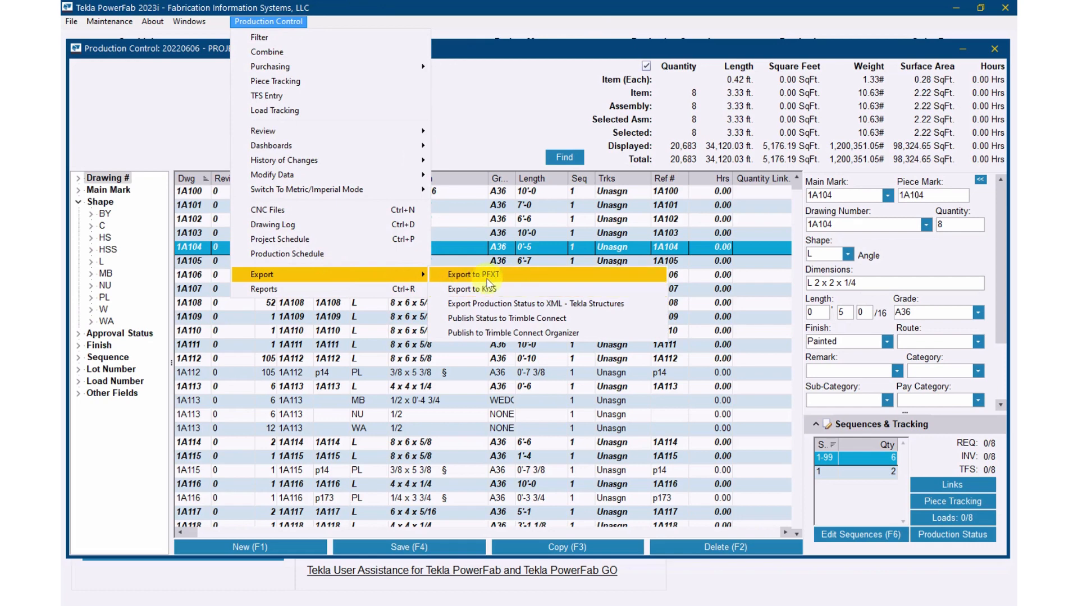
{"action": "left_click", "coordinate": [470, 274]}
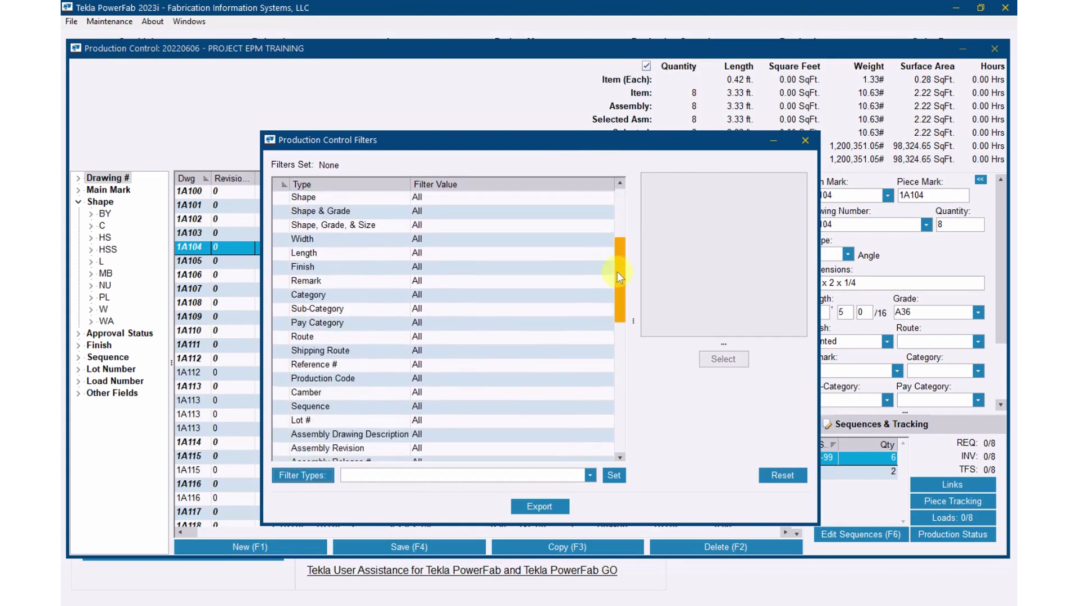
- Filter the export to Sequence 2 and continue to the Export Job options
{"action": "scroll", "scroll_direction": "down", "scroll_amount": 3}
{"action": "type", "text": "2"}
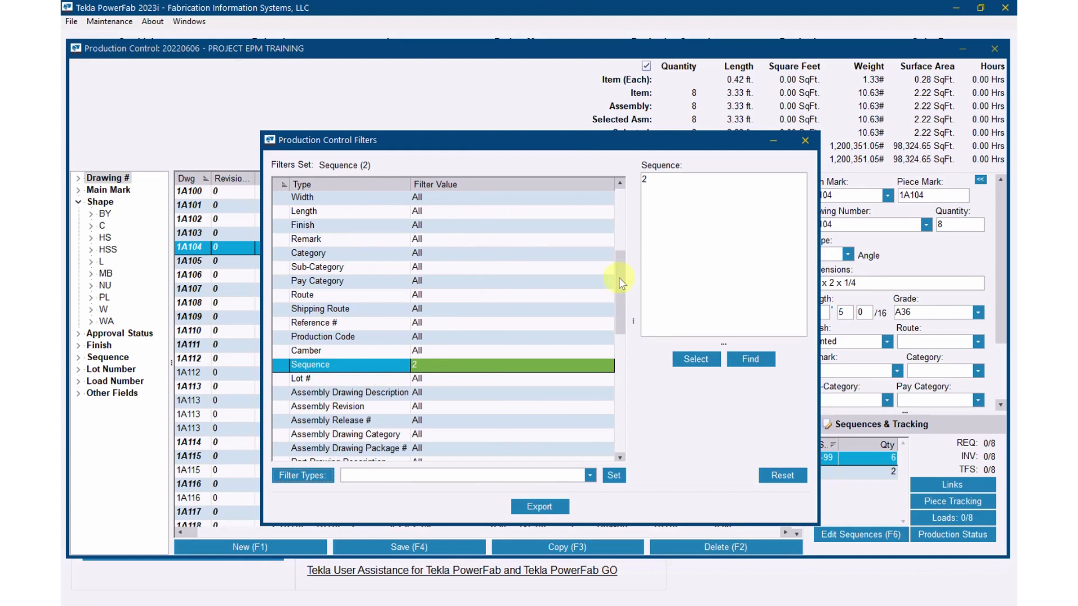
{"action": "scroll", "scroll_direction": "down", "scroll_amount": 3}
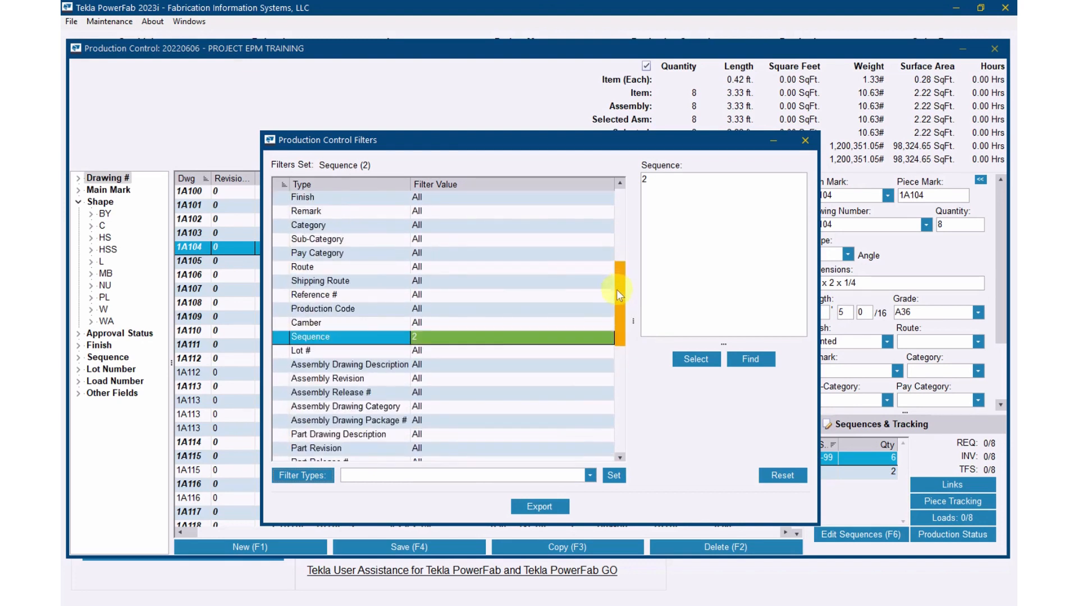
{"action": "mouse_move", "coordinate": [485, 454]}
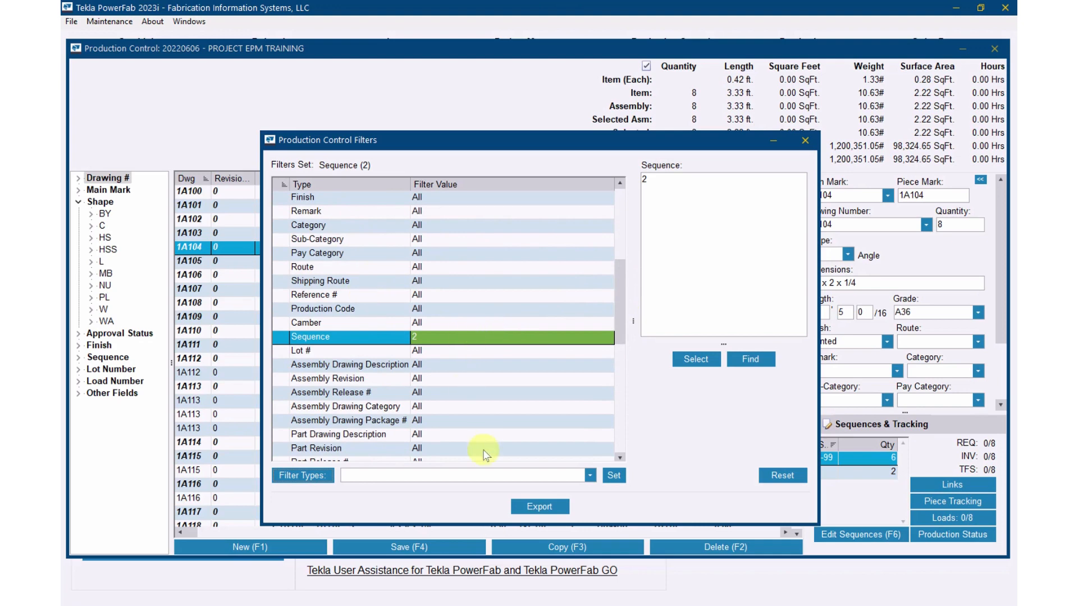
{"action": "left_click", "coordinate": [539, 507]}
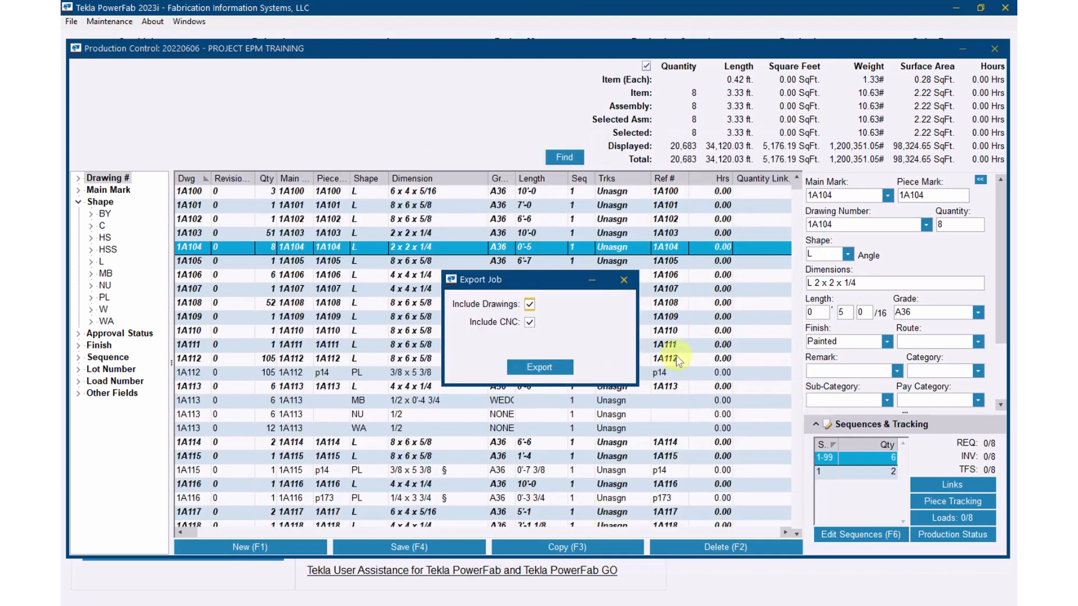
{"action": "mouse_move", "coordinate": [540, 367]}
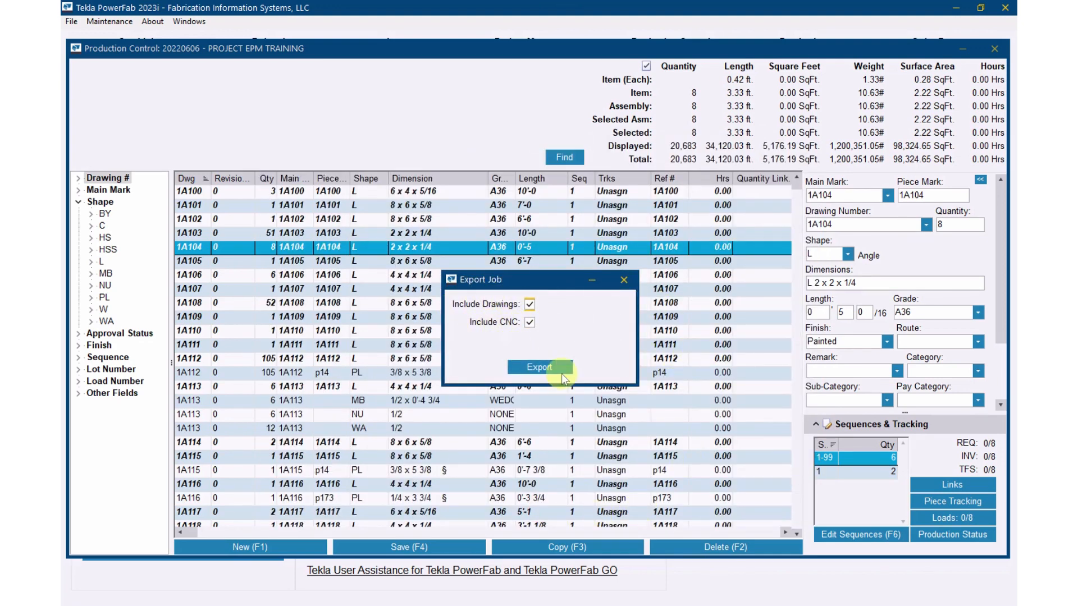
- Export the job with drawings and CNC as 20220606.pfxt into the Downloads folder
{"action": "left_click", "coordinate": [539, 366]}
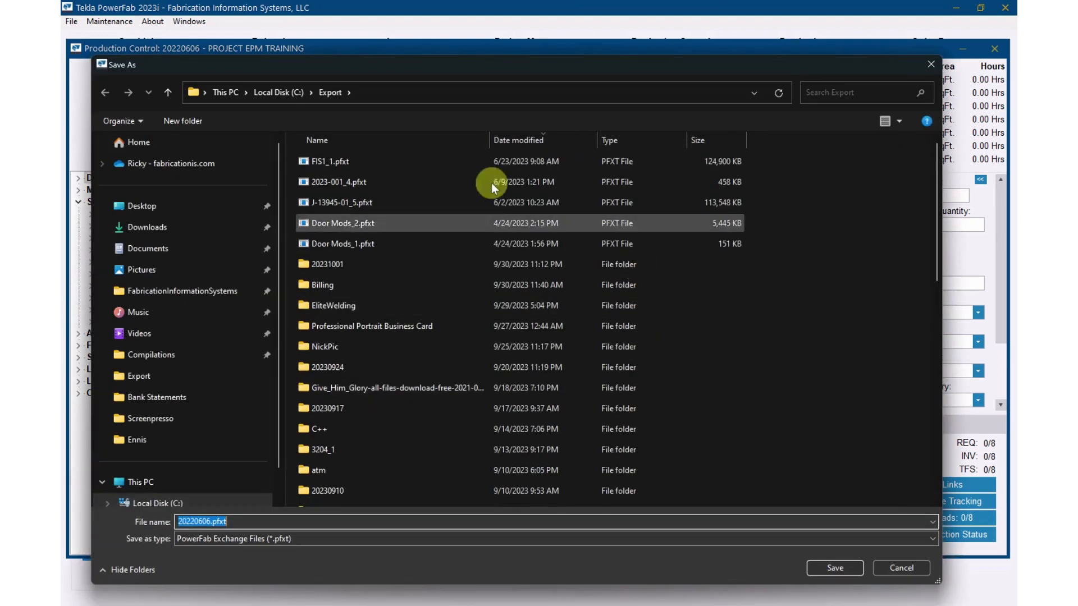
{"action": "left_click", "coordinate": [147, 227]}
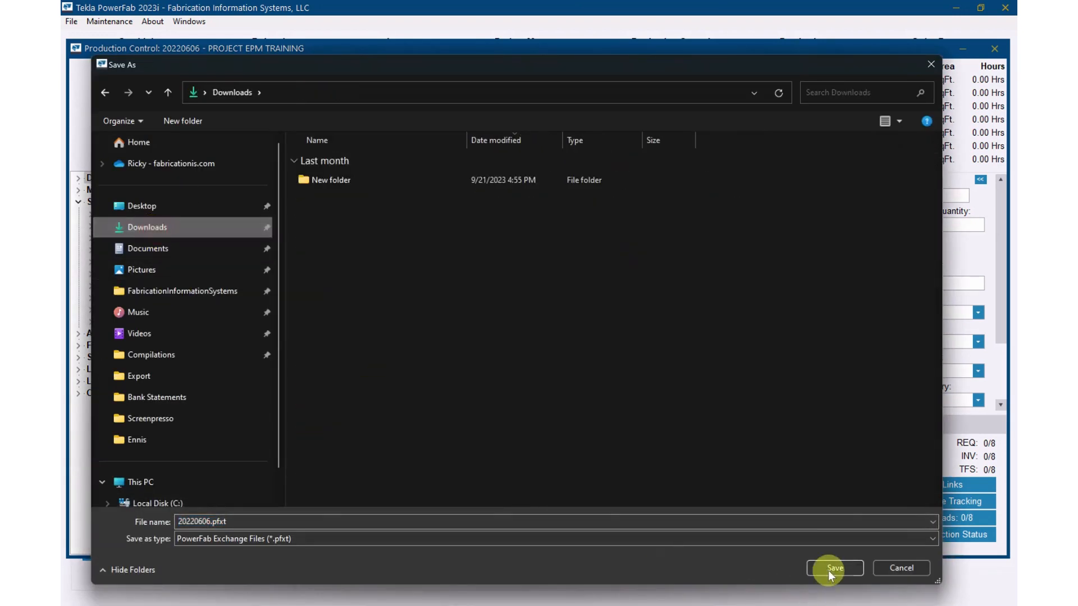
{"action": "left_click", "coordinate": [834, 568]}
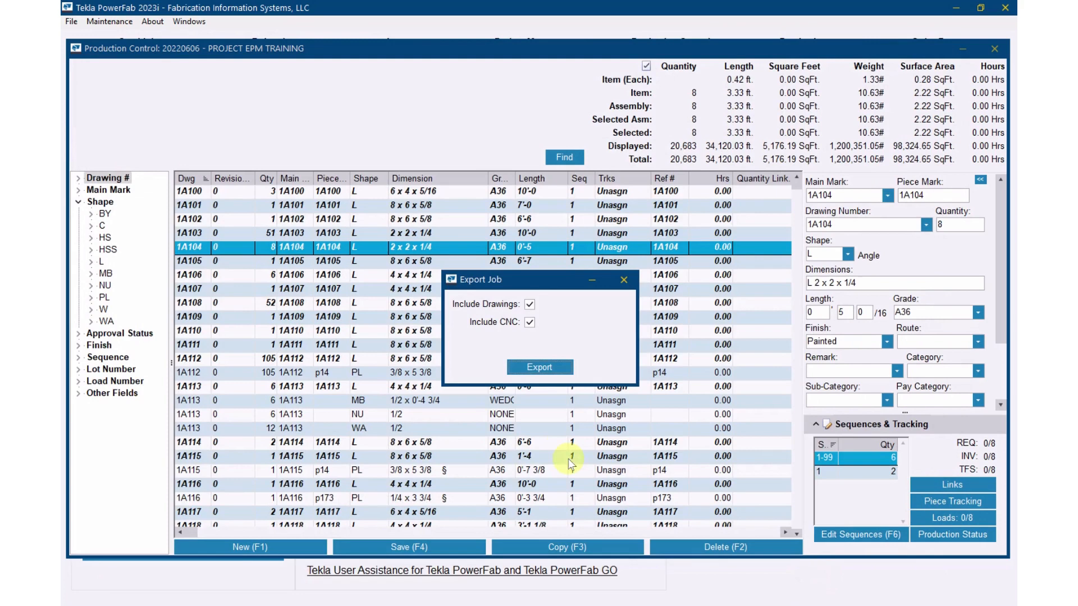
{"action": "mouse_move", "coordinate": [599, 532]}
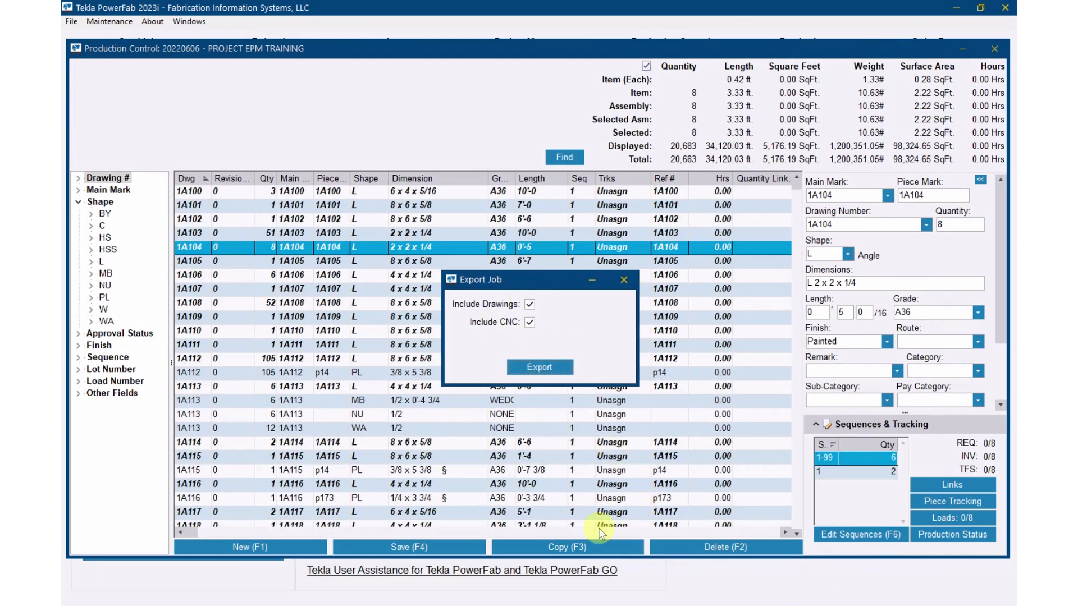
{"action": "left_click", "coordinate": [540, 366]}
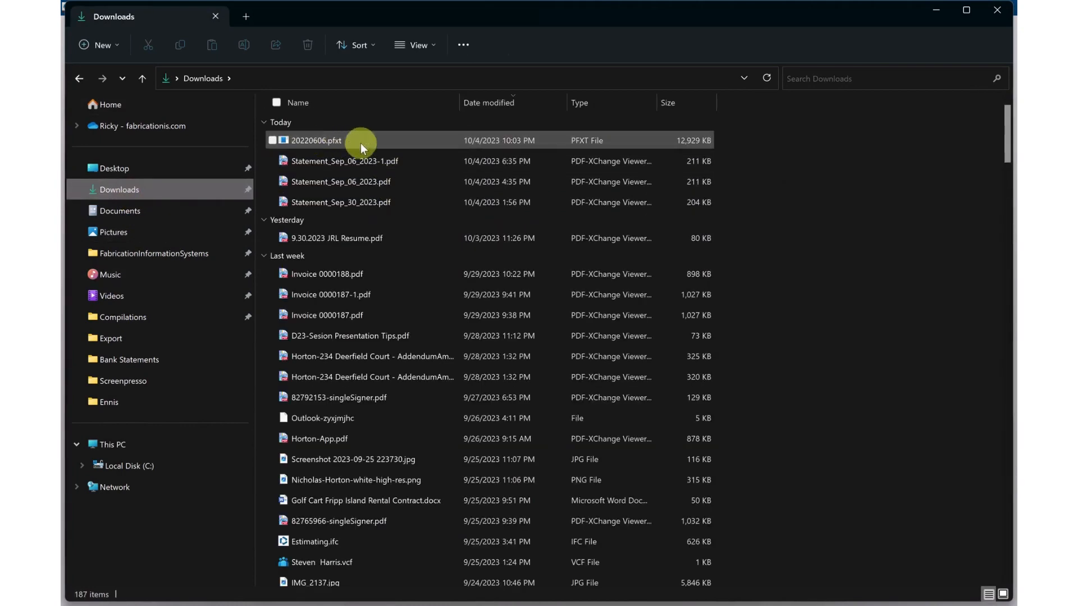
- Rename 20220606.pfxt to 20220606.zip, confirm the warning and open the archive
{"action": "left_click", "coordinate": [314, 141]}
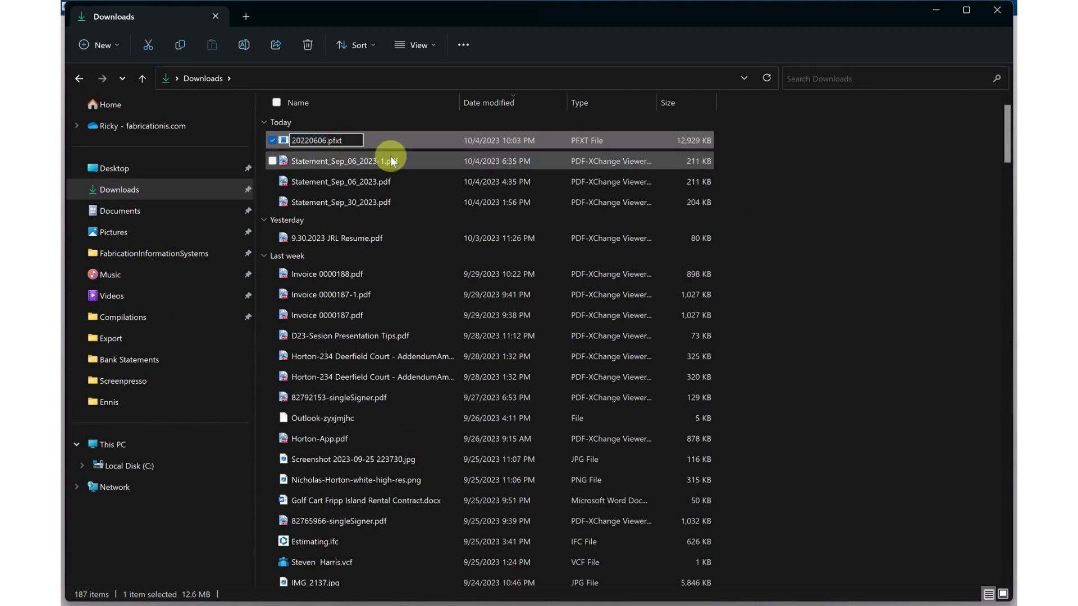
{"action": "type", "text": "zip"}
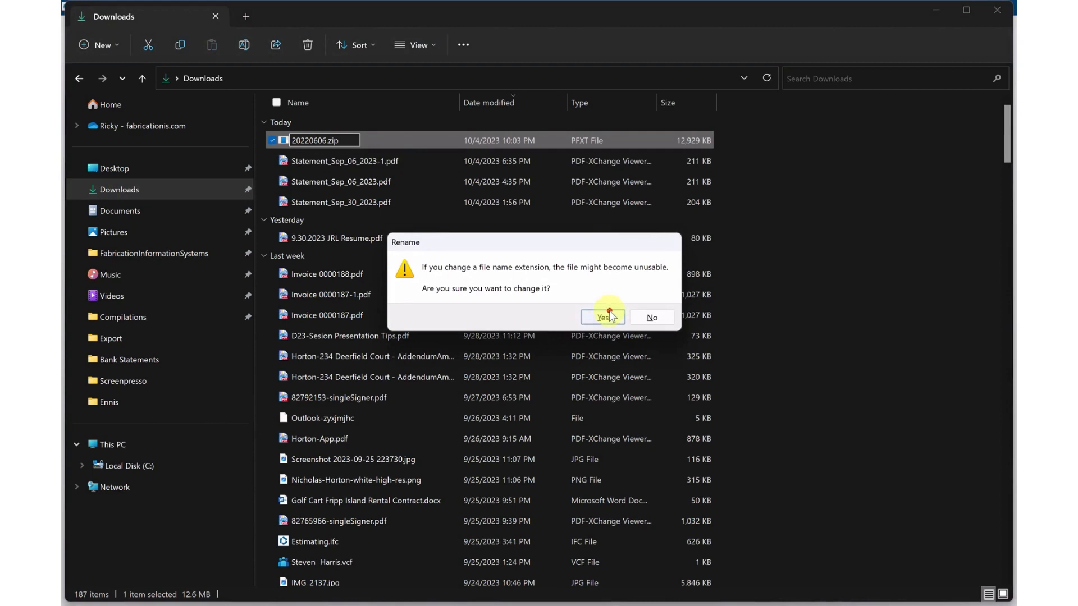
{"action": "left_click", "coordinate": [599, 317]}
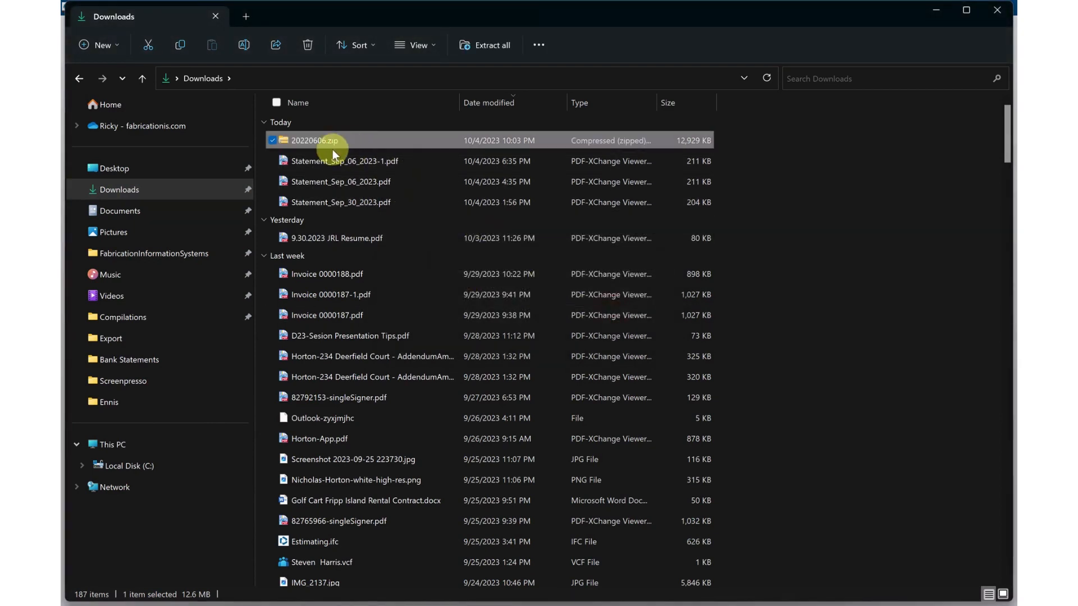
{"action": "double_click", "coordinate": [314, 141]}
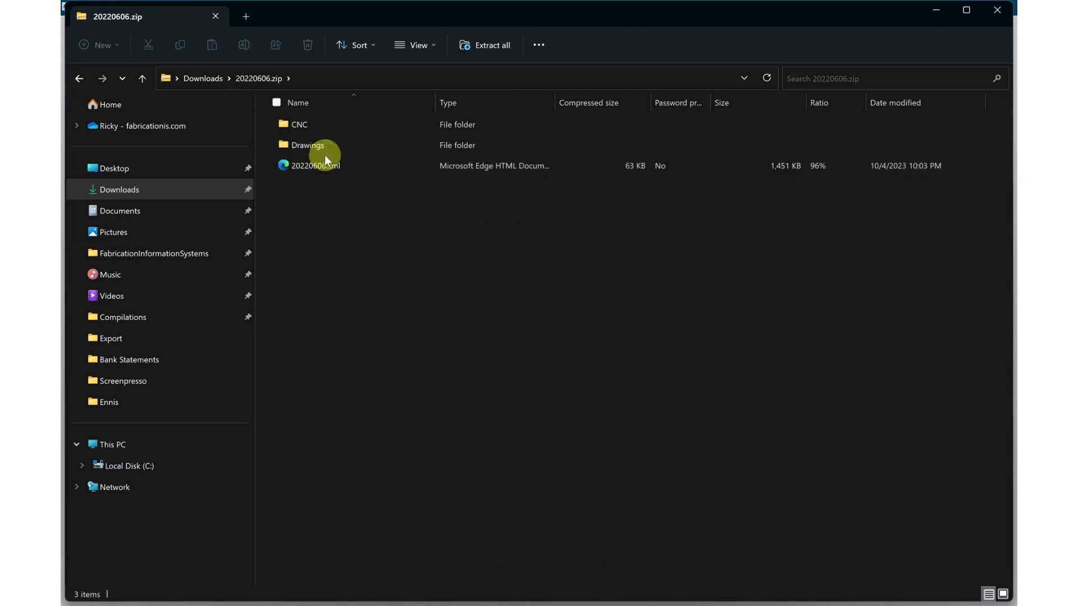
- Inspect the archive's XML file and its Drawings folder with AssemblyDrawings and SinglePartDrawings
{"action": "left_click", "coordinate": [314, 166]}
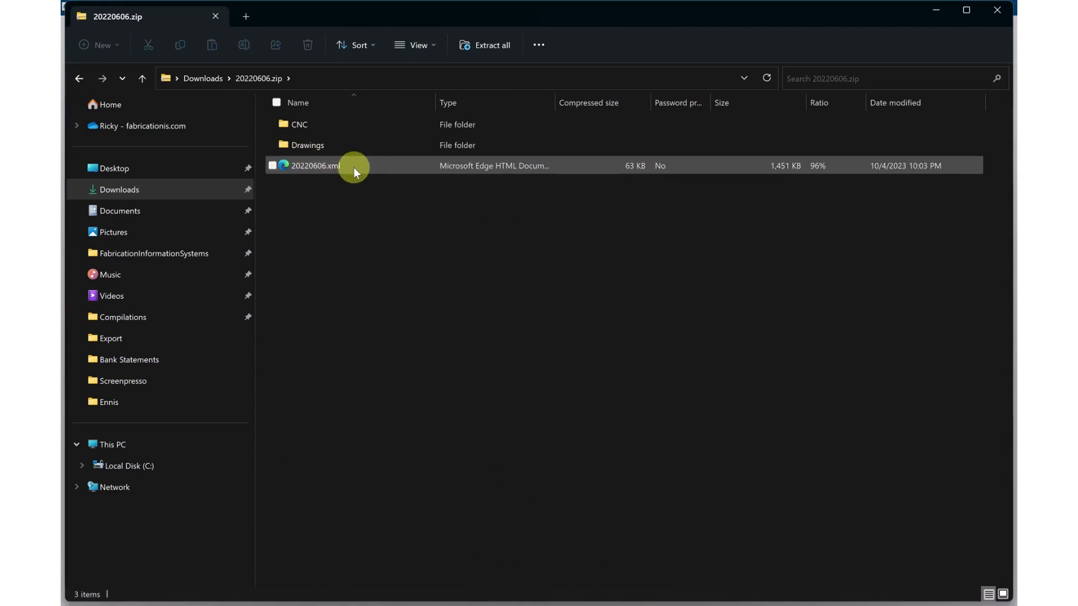
{"action": "double_click", "coordinate": [308, 145]}
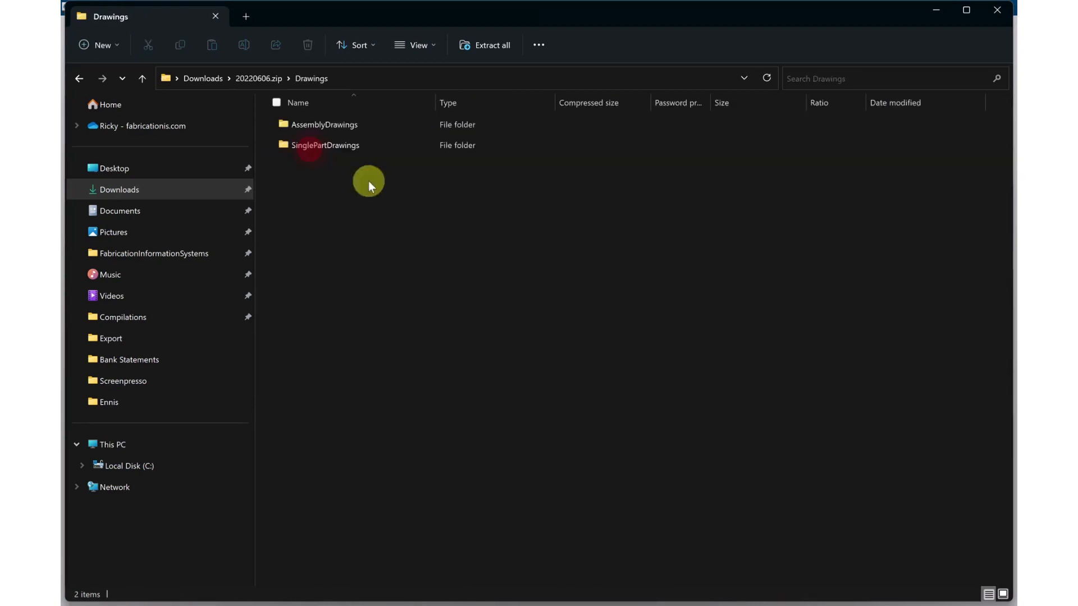
{"action": "double_click", "coordinate": [322, 125]}
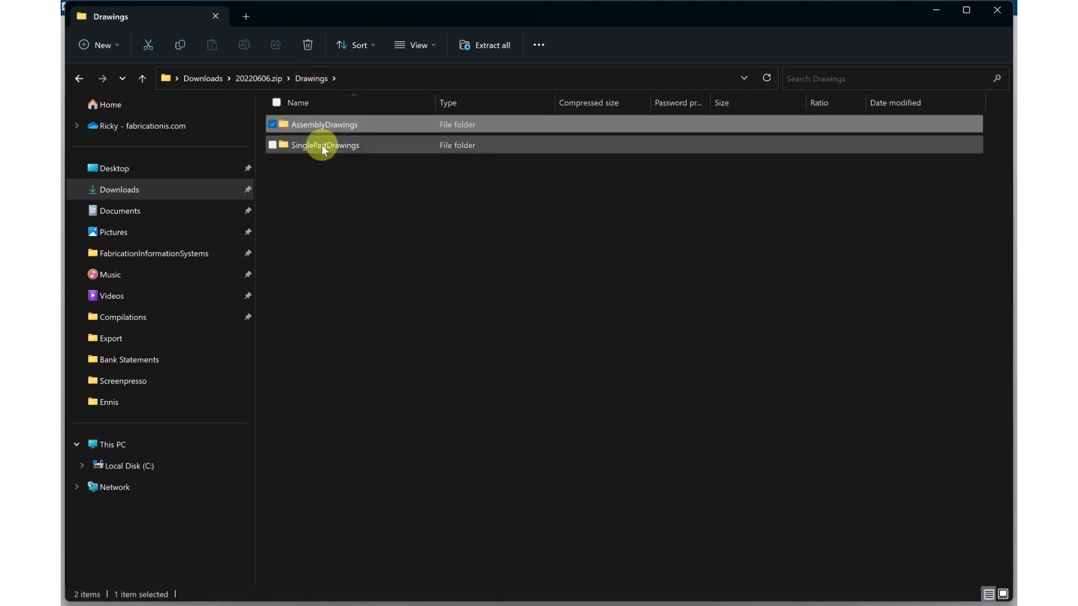
{"action": "double_click", "coordinate": [327, 145]}
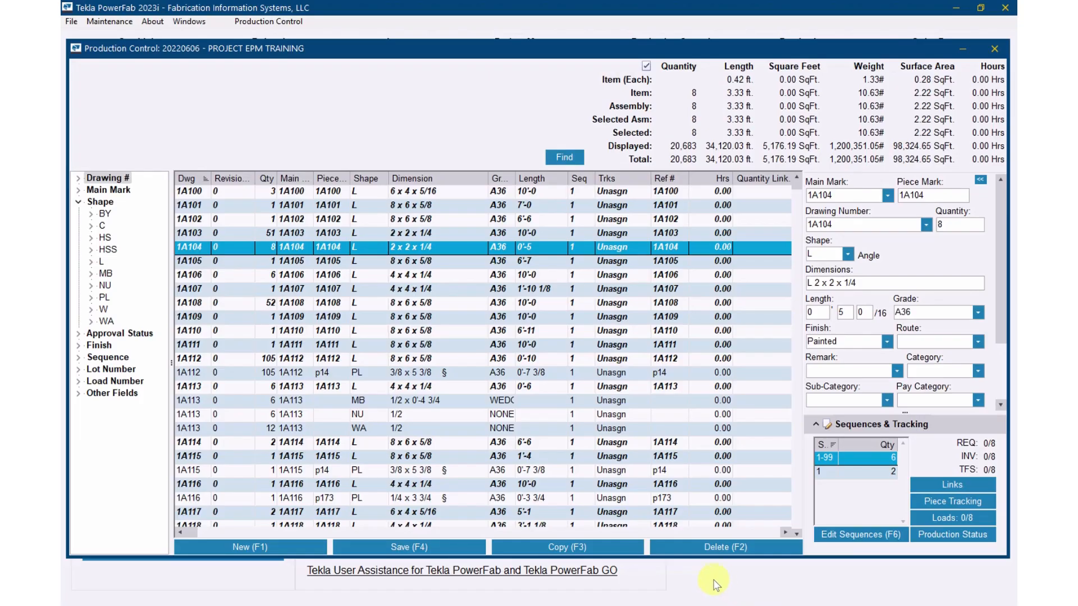
{"action": "mouse_move", "coordinate": [712, 580]}
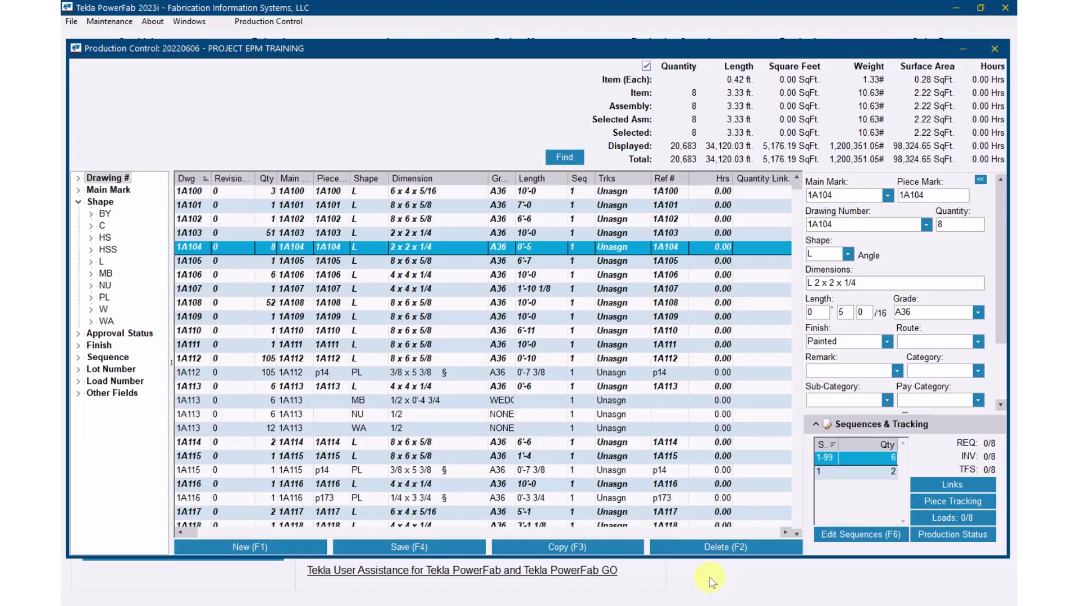
{"action": "mouse_move", "coordinate": [677, 418]}
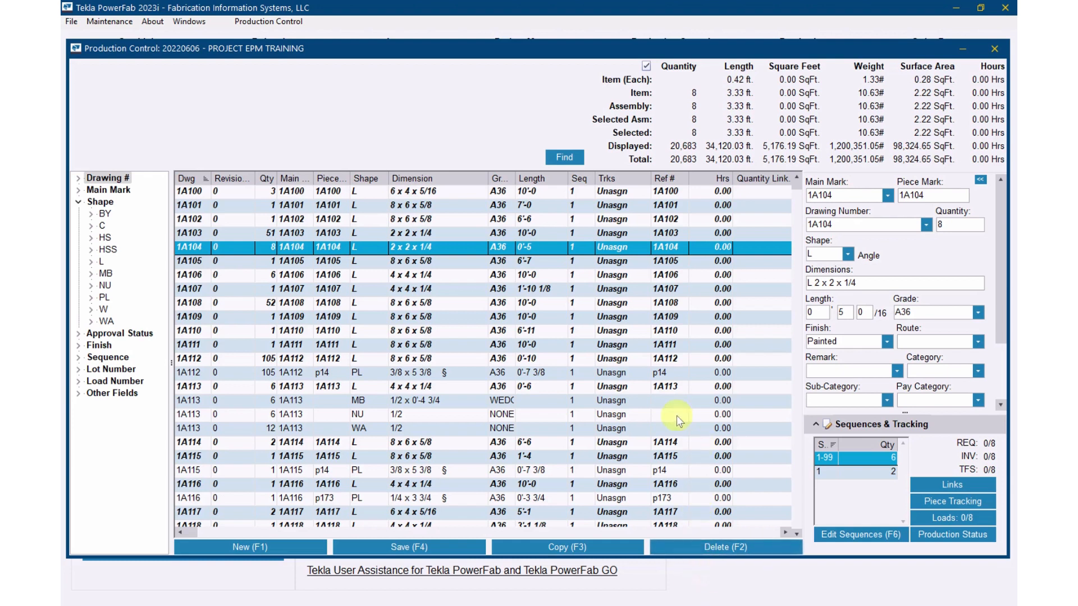
{"action": "mouse_move", "coordinate": [646, 392]}
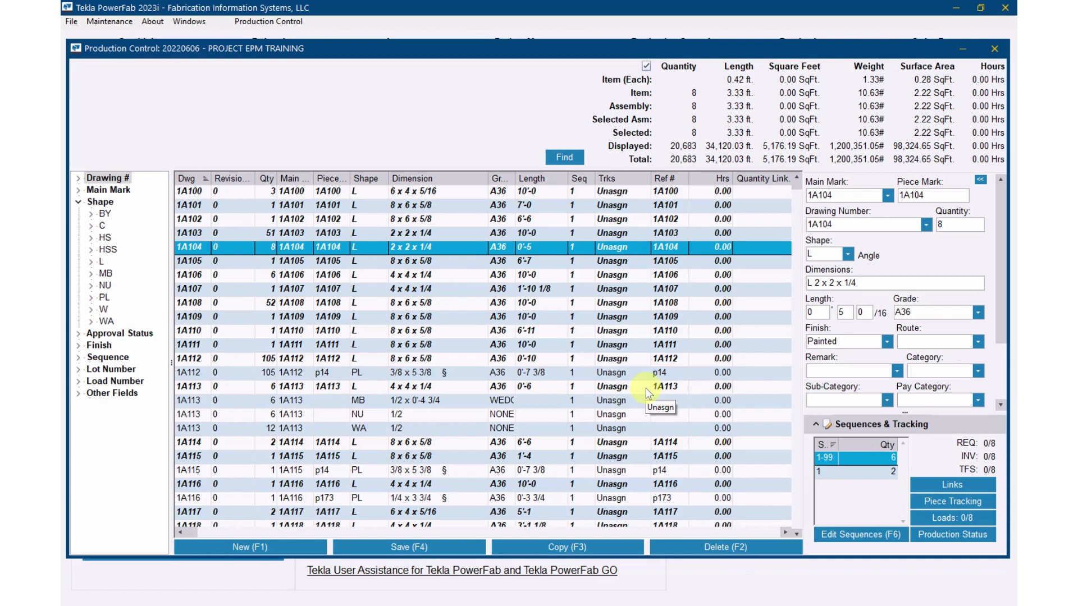
{"action": "mouse_move", "coordinate": [646, 392]}
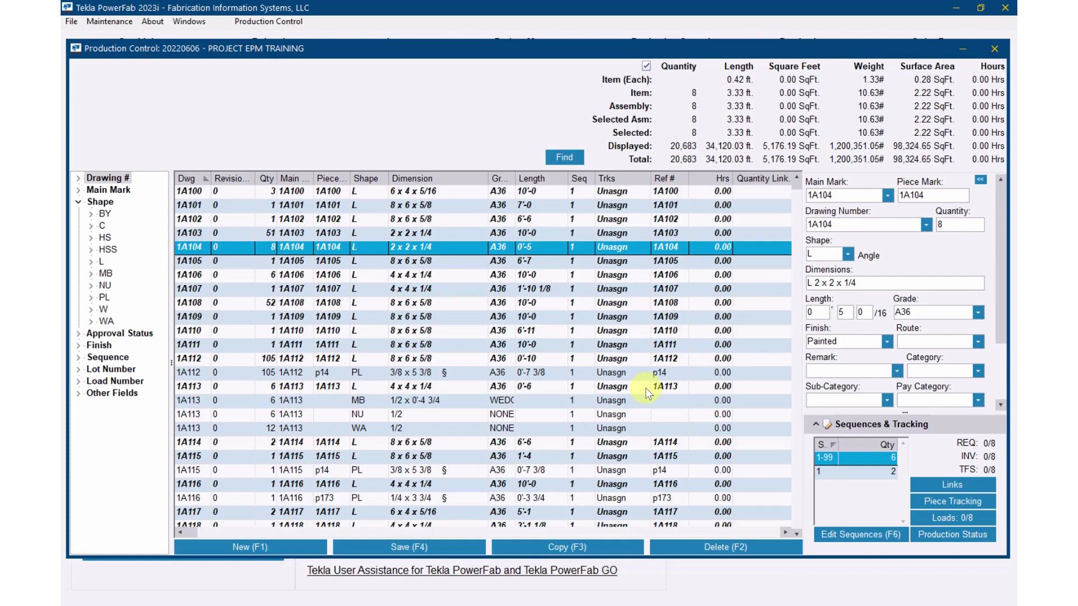
{"action": "mouse_move", "coordinate": [146, 600]}
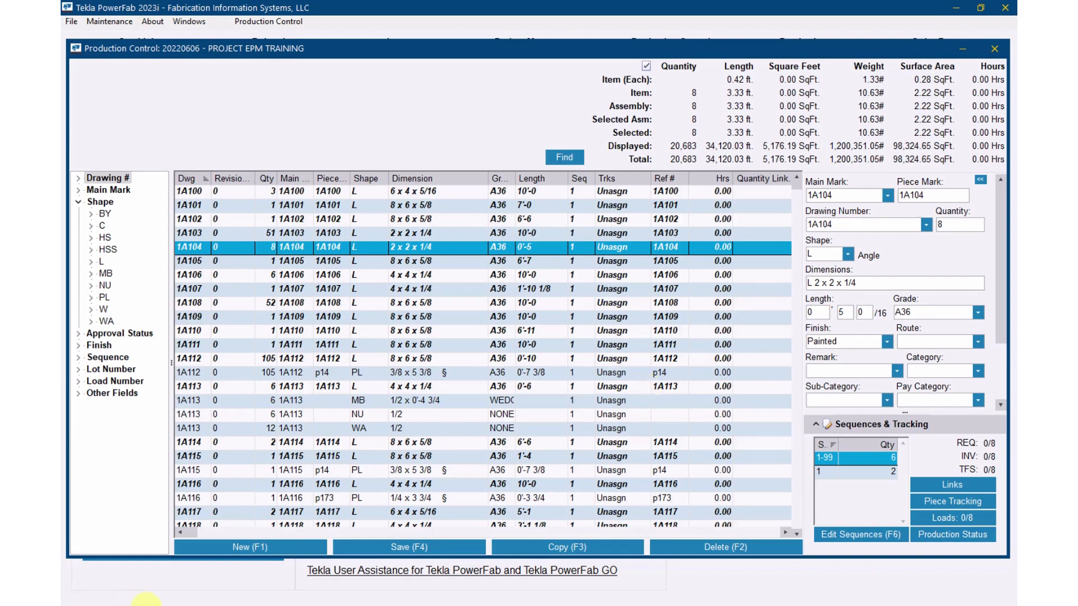